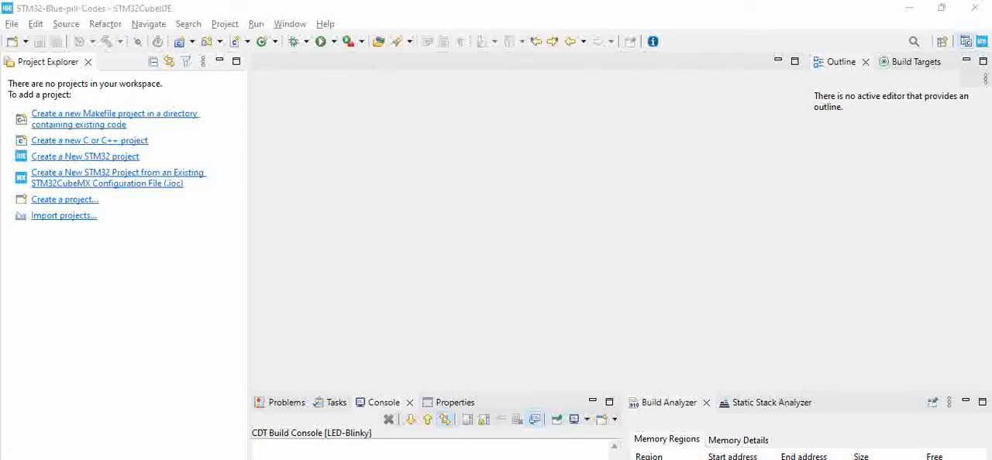
{"action": "mouse_move", "coordinate": [170, 293]}
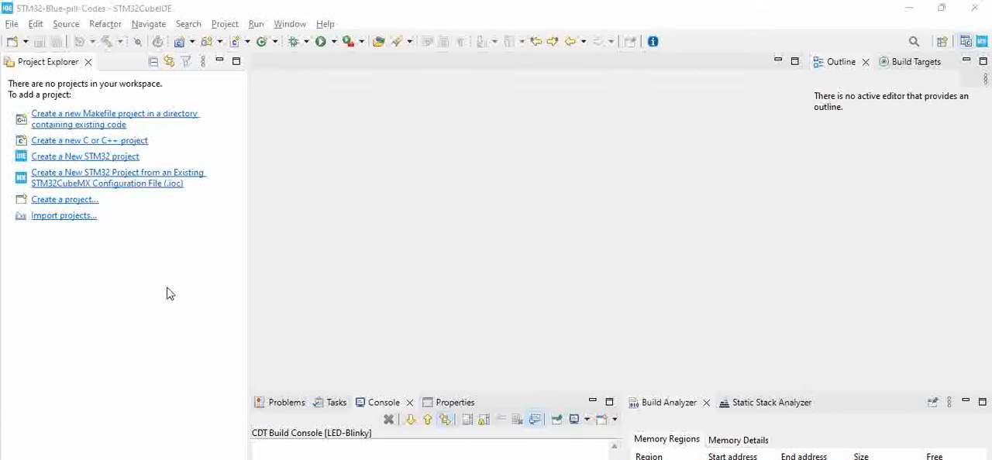
{"action": "mouse_move", "coordinate": [412, 158]}
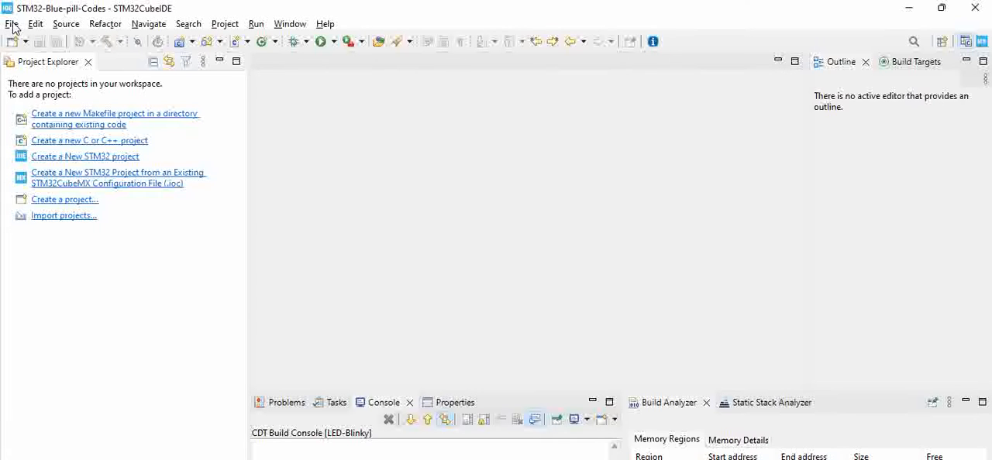
Start a new STM32 project from the File menu, bringing up the Target Selector.
{"action": "left_click", "coordinate": [12, 23]}
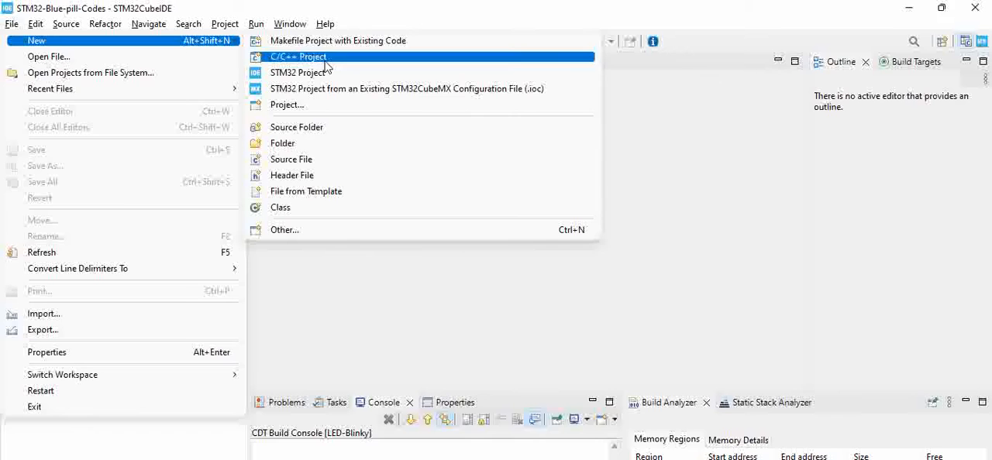
{"action": "left_click", "coordinate": [302, 72]}
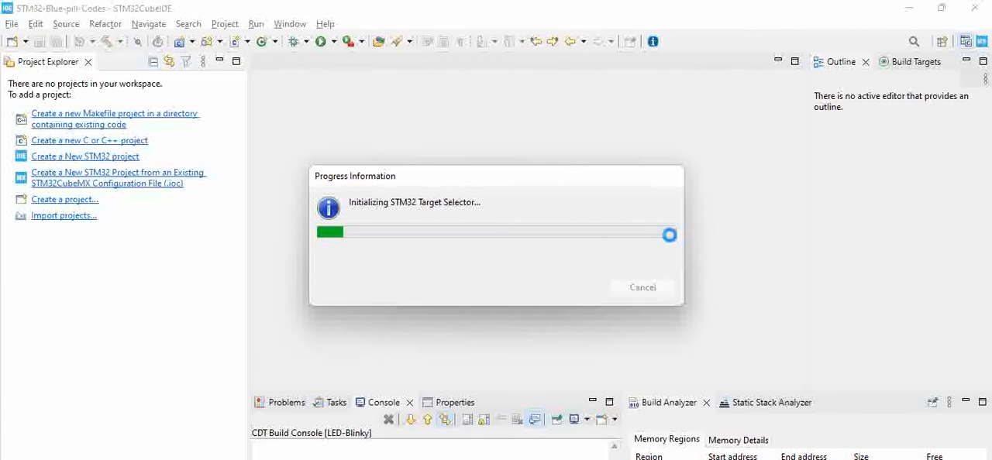
{"action": "mouse_move", "coordinate": [518, 194]}
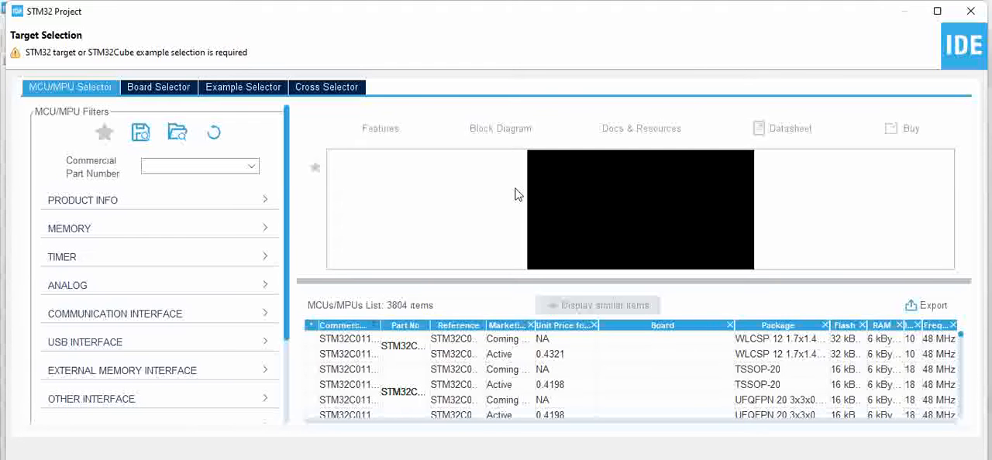
{"action": "mouse_move", "coordinate": [76, 189]}
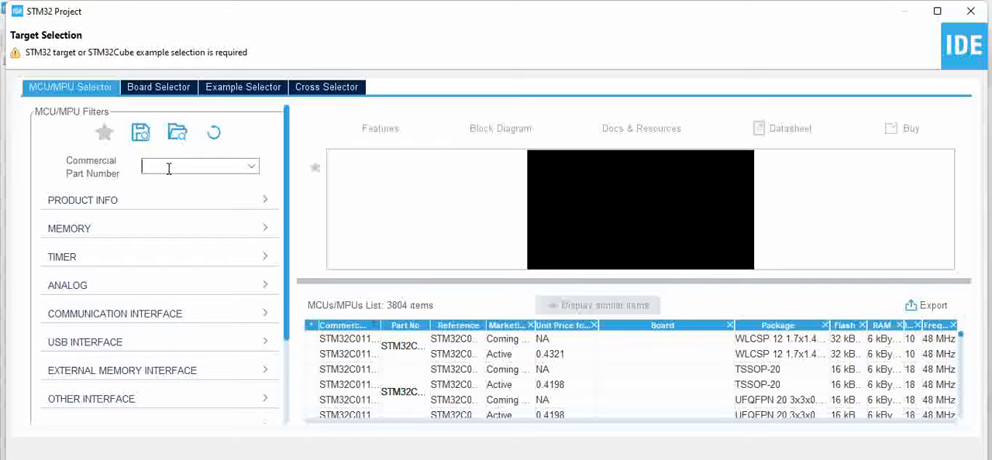
Filter the Commercial Part Number to stm32f103c6 and pick STM32F103C6T6A from the suggestions.
{"action": "type", "text": "s"}
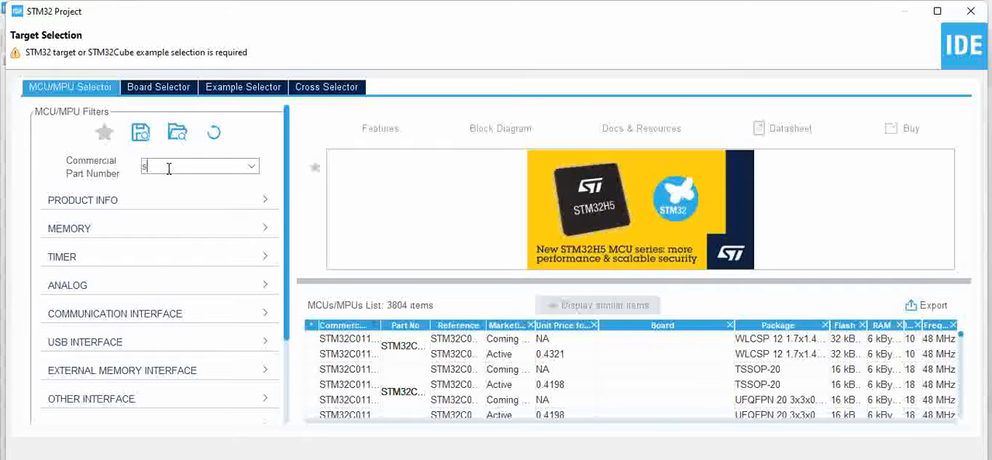
{"action": "type", "text": "tm32f103c6"}
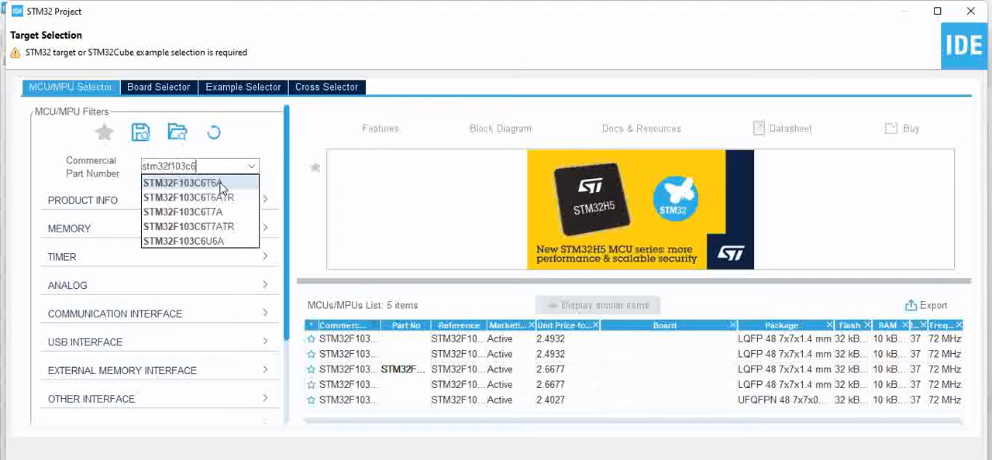
{"action": "left_click", "coordinate": [183, 182]}
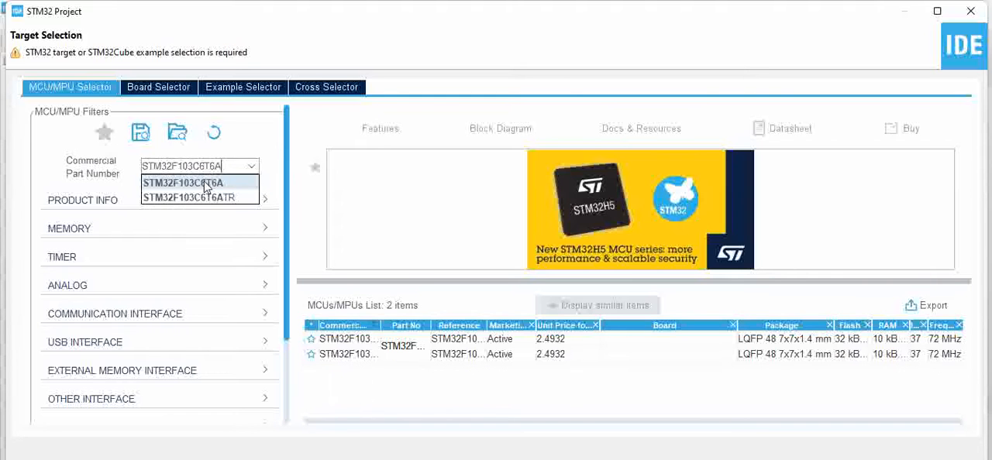
{"action": "left_click", "coordinate": [182, 183]}
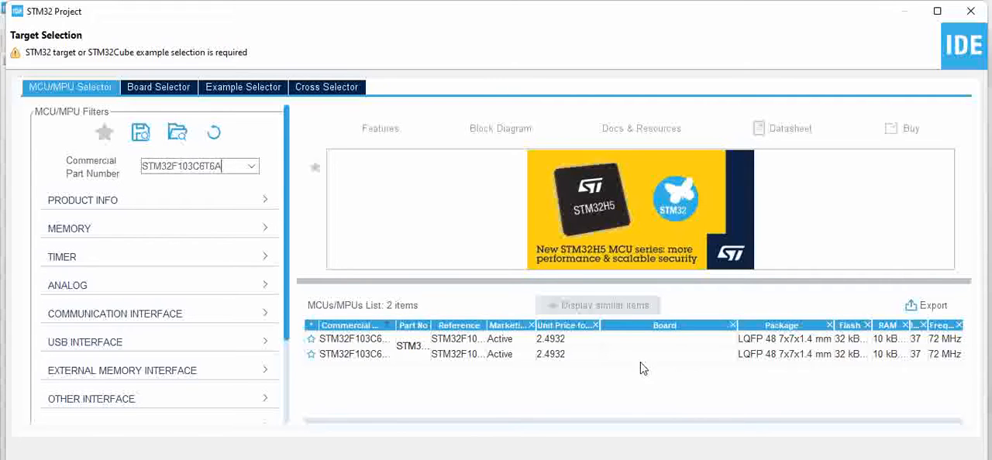
{"action": "mouse_move", "coordinate": [665, 347]}
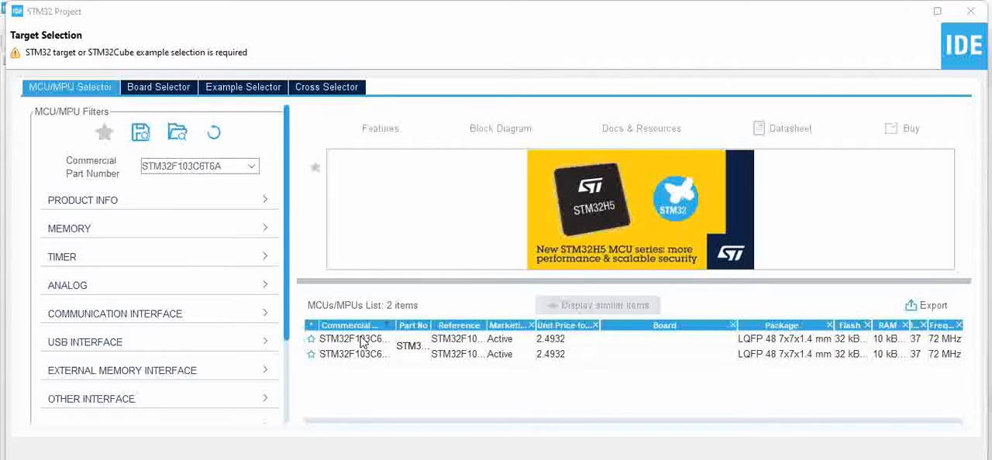
Select the STM32F103C6T6A row and review its Block Diagram, Docs & Resources and Features.
{"action": "left_click", "coordinate": [353, 338]}
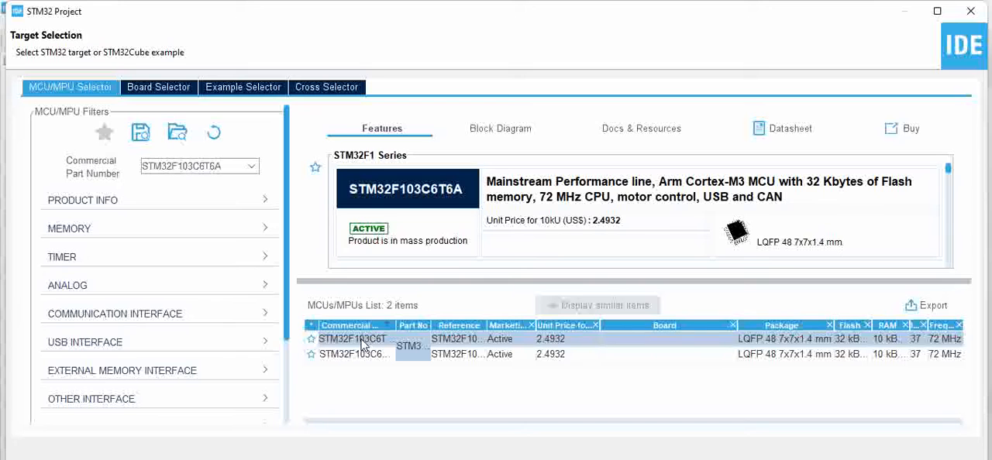
{"action": "mouse_move", "coordinate": [573, 183]}
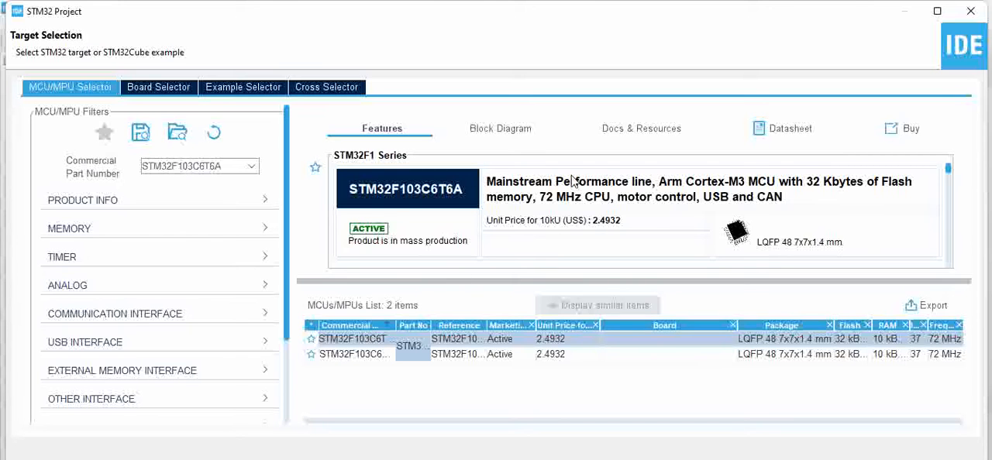
{"action": "mouse_move", "coordinate": [595, 219]}
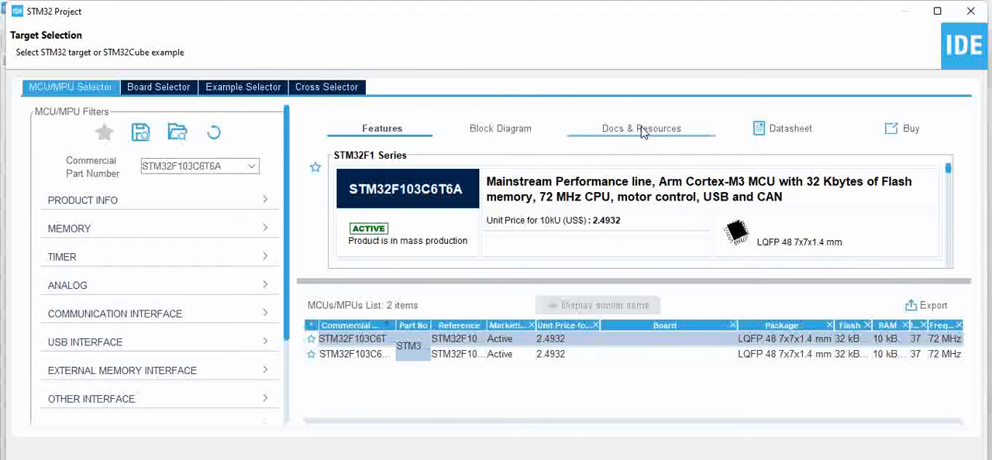
{"action": "mouse_move", "coordinate": [648, 129]}
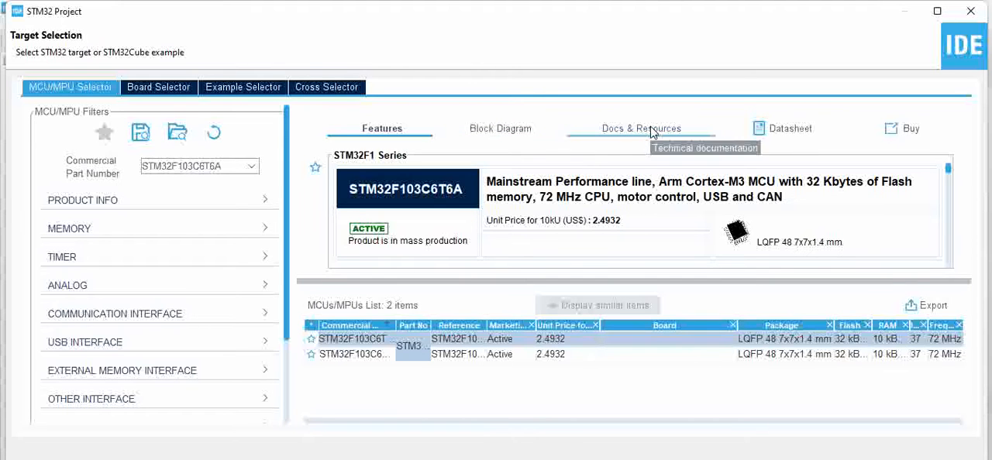
{"action": "left_click", "coordinate": [500, 128]}
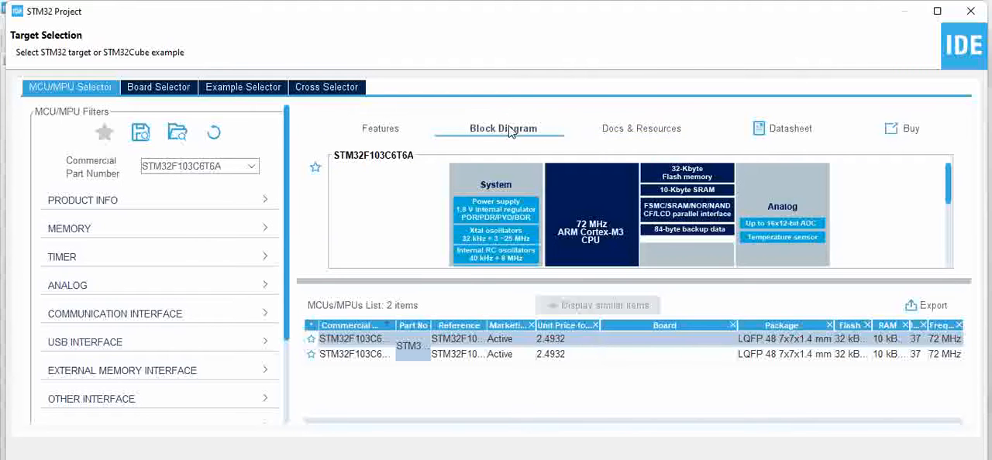
{"action": "left_click", "coordinate": [641, 128]}
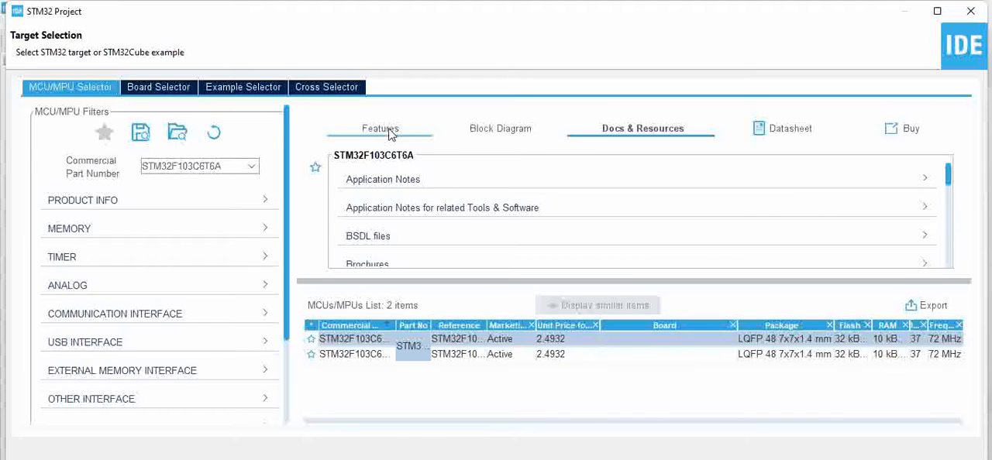
{"action": "left_click", "coordinate": [381, 127]}
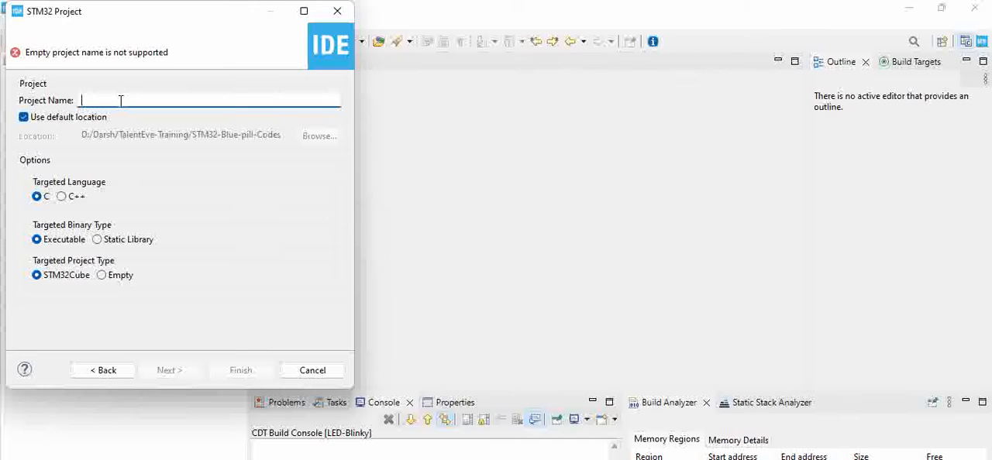
Name the project Blinky-led1, keep the default location, and continue to firmware package setup.
{"action": "type", "text": "Blinky-led"}
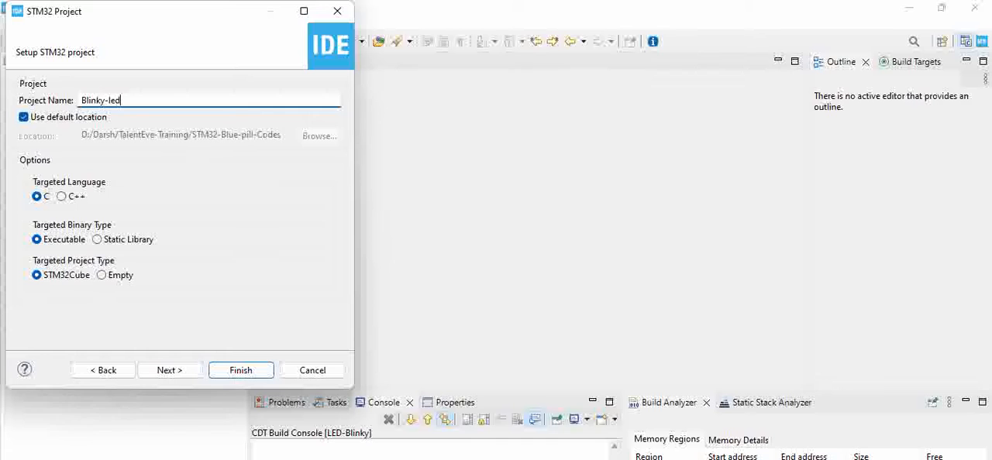
{"action": "type", "text": "1"}
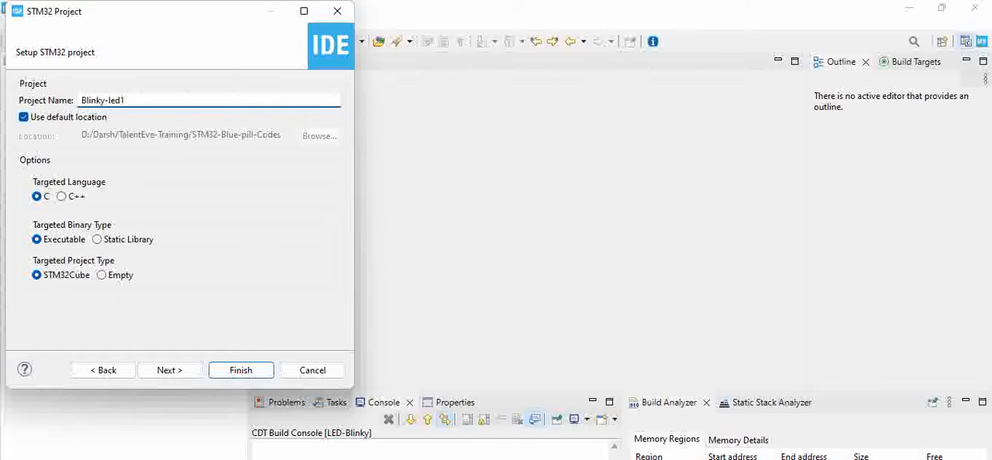
{"action": "mouse_move", "coordinate": [266, 152]}
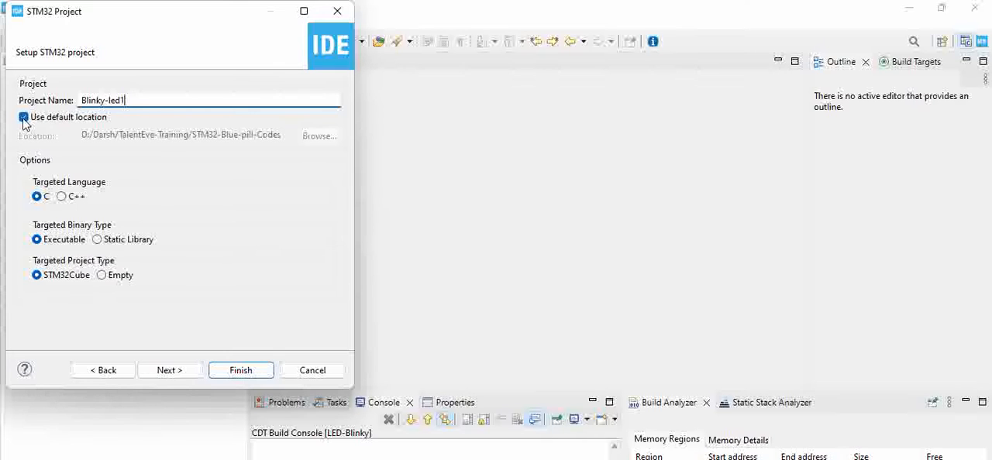
{"action": "left_click", "coordinate": [23, 117]}
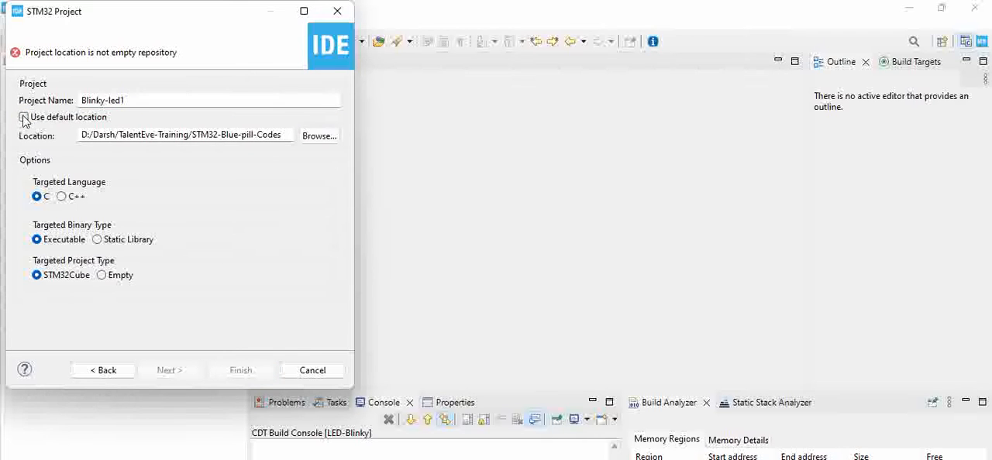
{"action": "left_click", "coordinate": [23, 117]}
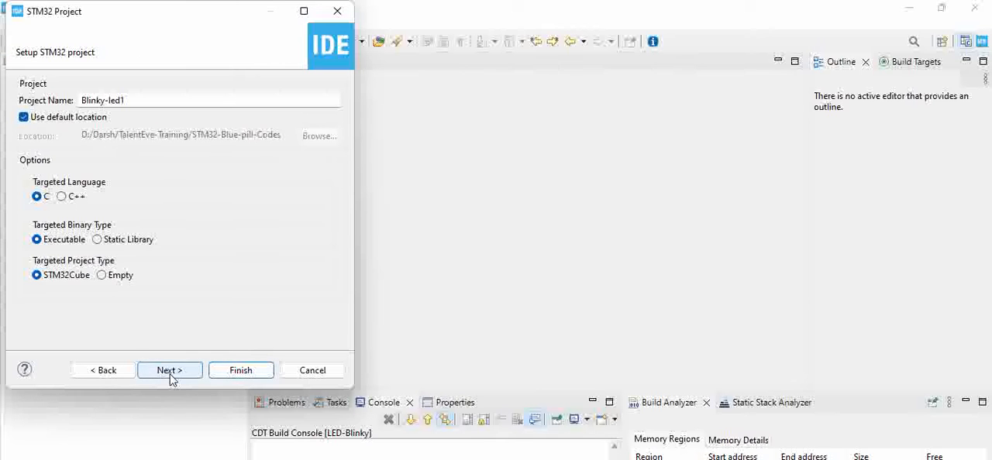
{"action": "left_click", "coordinate": [170, 370]}
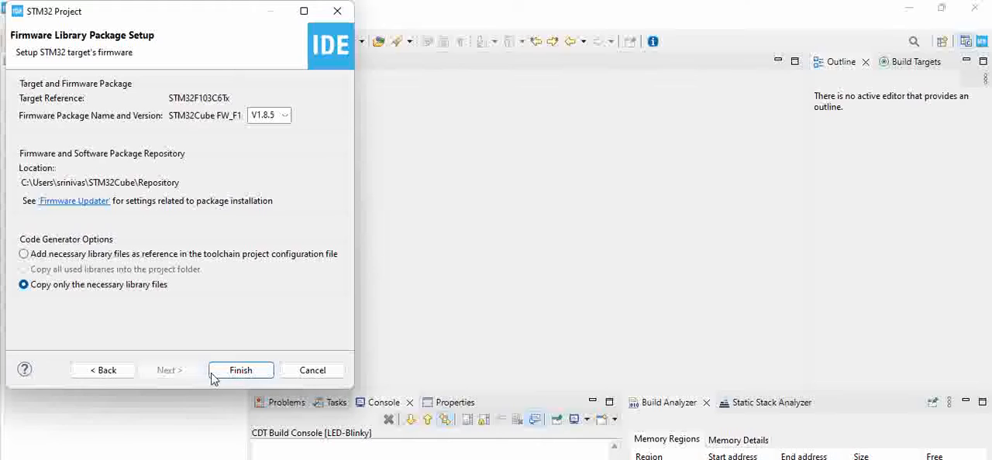
Finish creating Blinky-led1 with the F1 V1.8.5 firmware package so its .ioc pinout opens.
{"action": "left_click", "coordinate": [240, 370]}
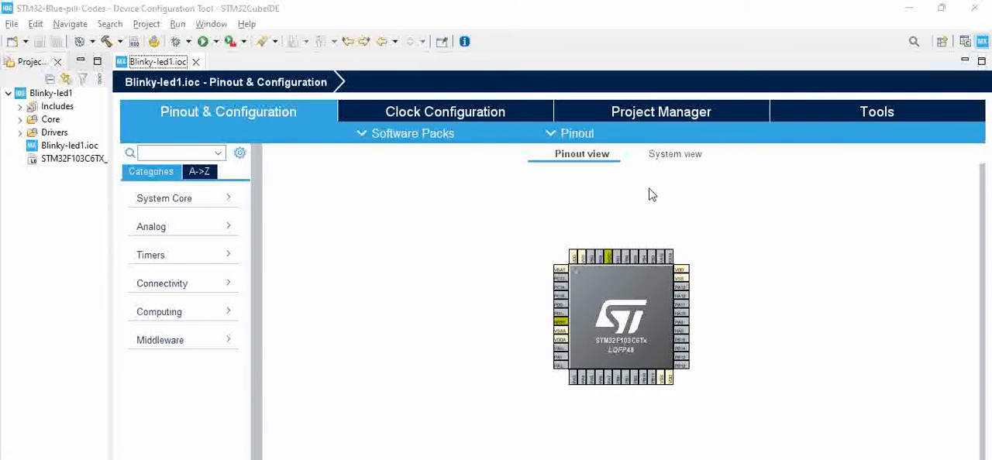
{"action": "mouse_move", "coordinate": [289, 256]}
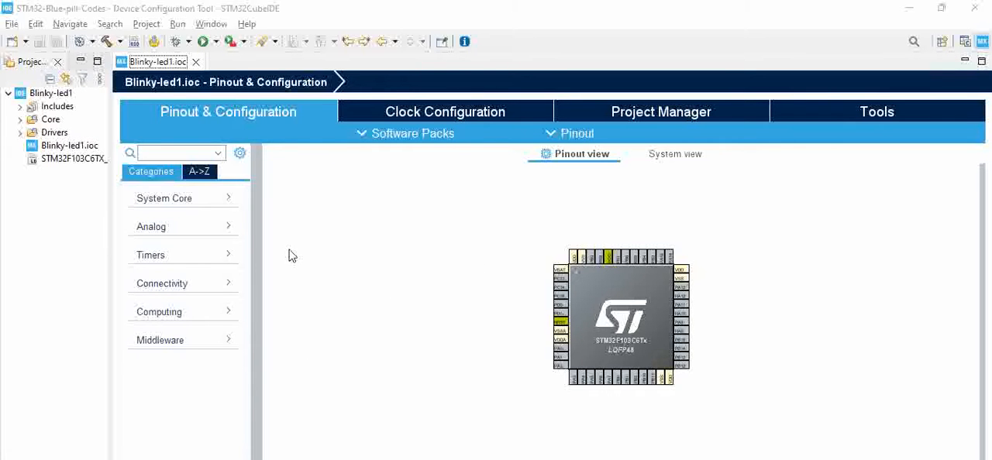
{"action": "mouse_move", "coordinate": [635, 323]}
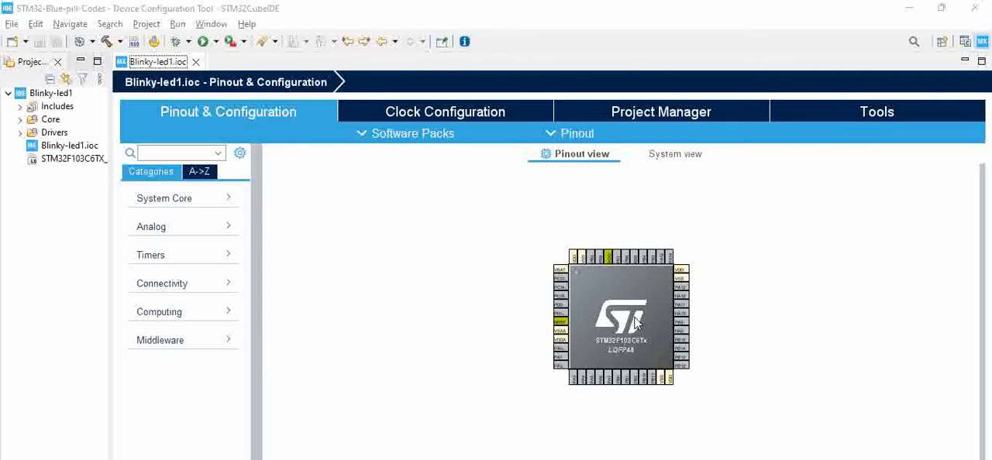
{"action": "mouse_move", "coordinate": [611, 273]}
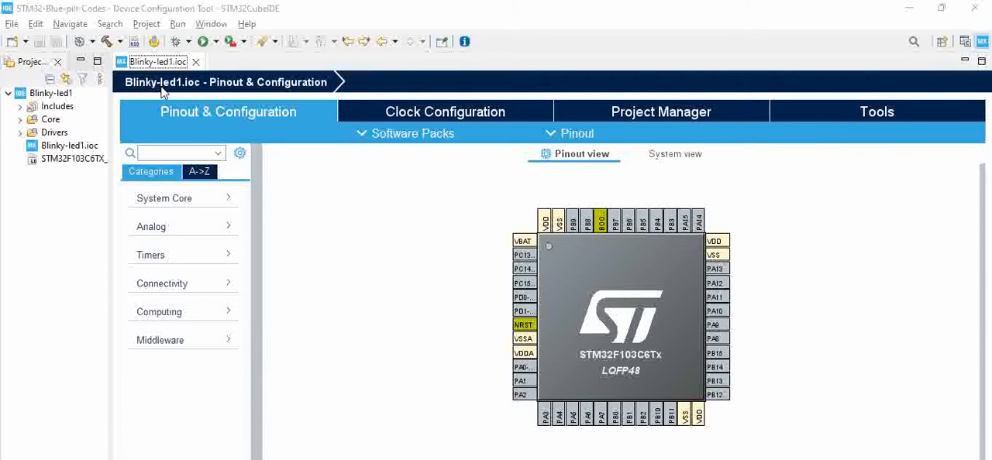
{"action": "mouse_move", "coordinate": [194, 93]}
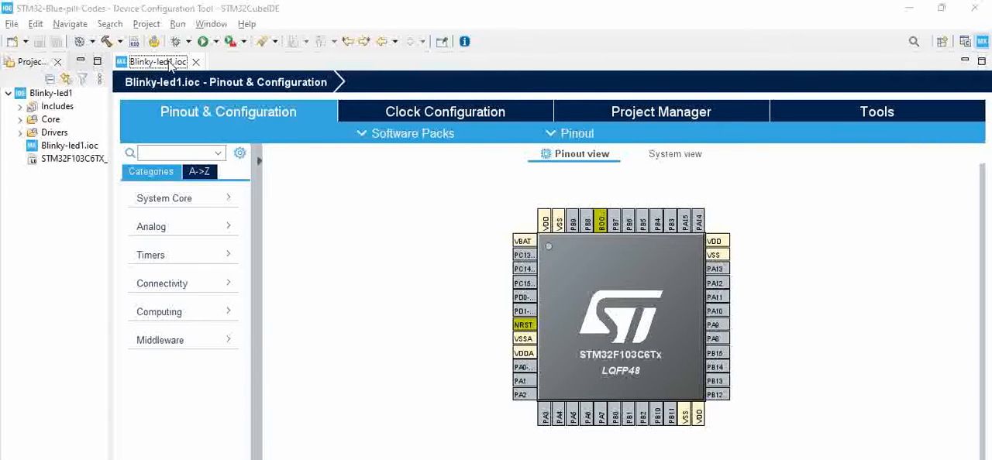
{"action": "left_click", "coordinate": [70, 145]}
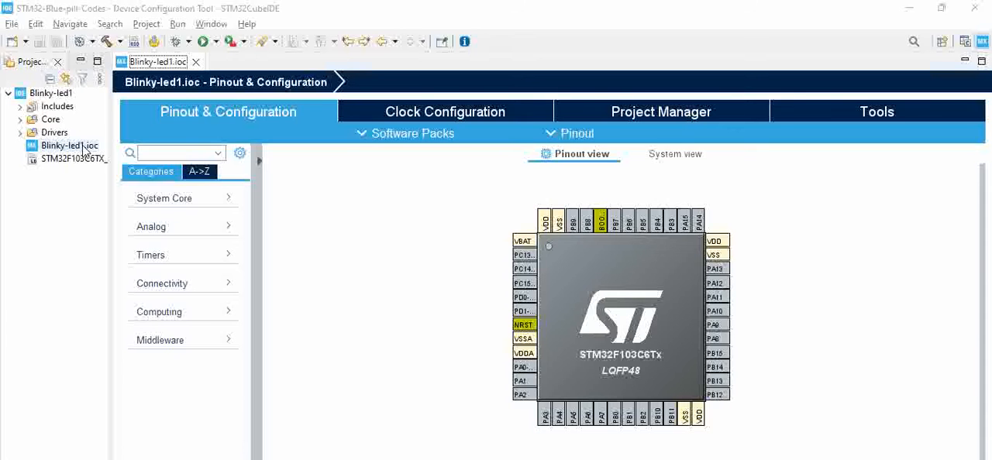
{"action": "mouse_move", "coordinate": [688, 279]}
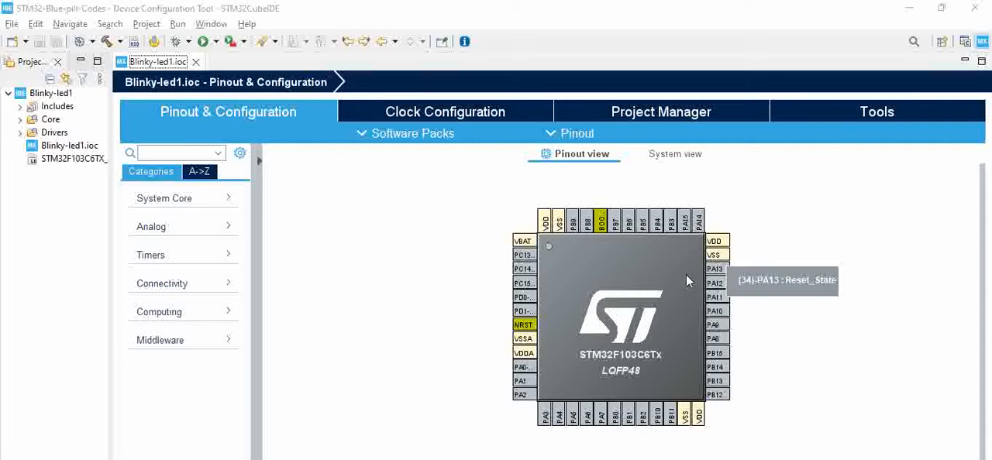
{"action": "mouse_move", "coordinate": [455, 254]}
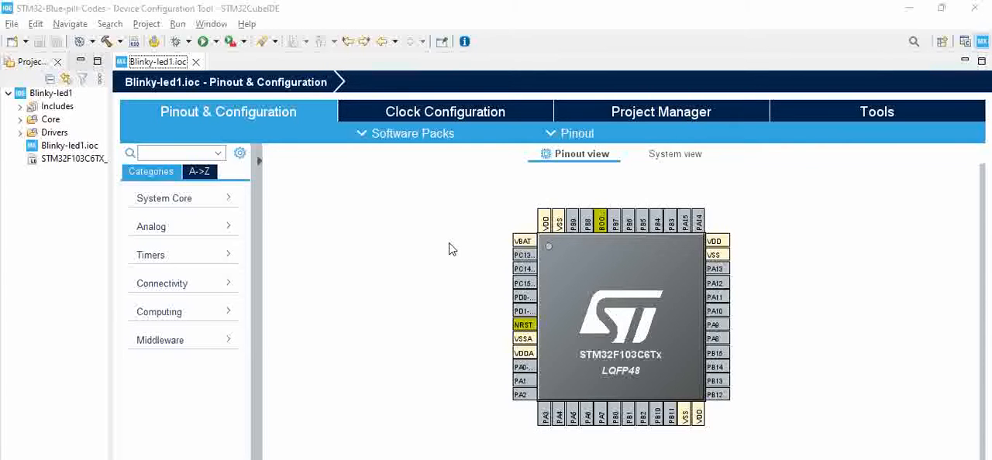
{"action": "mouse_move", "coordinate": [353, 226]}
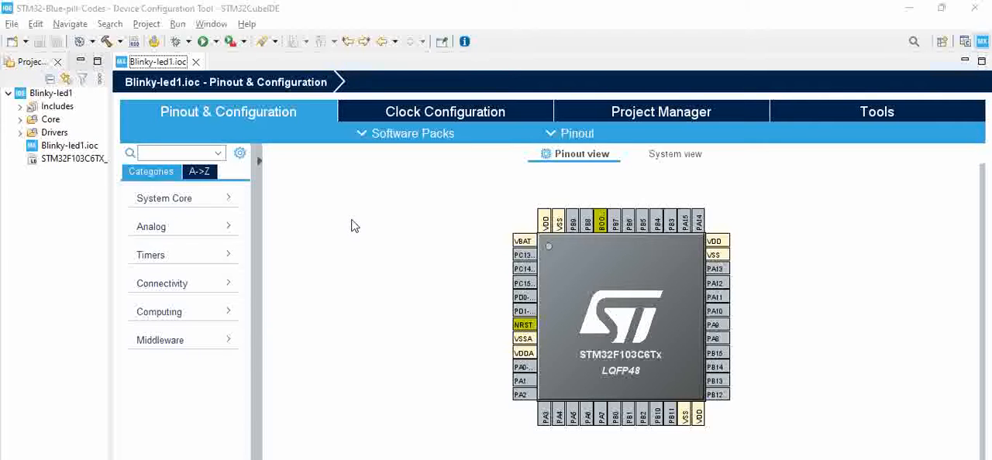
{"action": "mouse_move", "coordinate": [390, 231]}
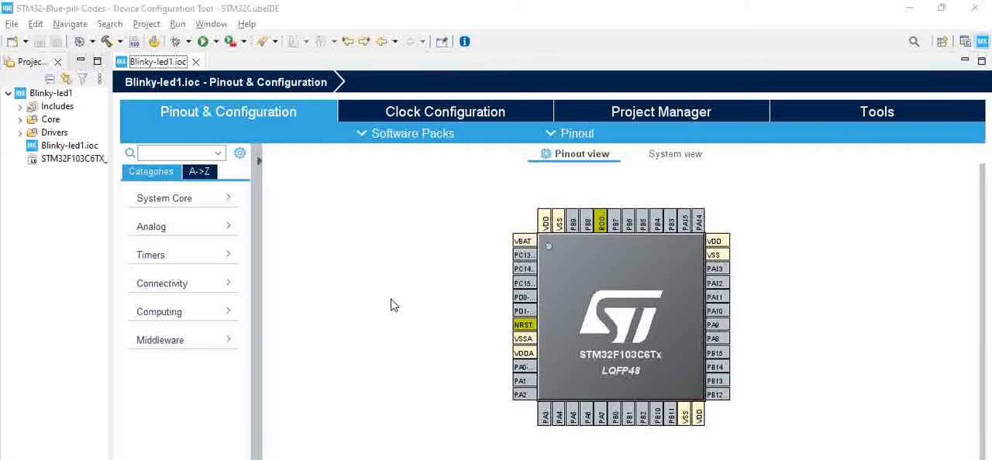
{"action": "mouse_move", "coordinate": [548, 246]}
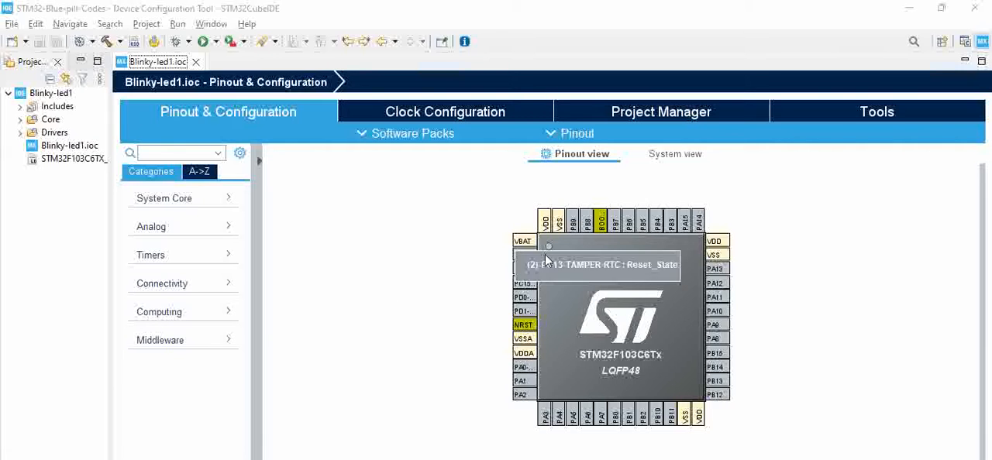
{"action": "mouse_move", "coordinate": [418, 306]}
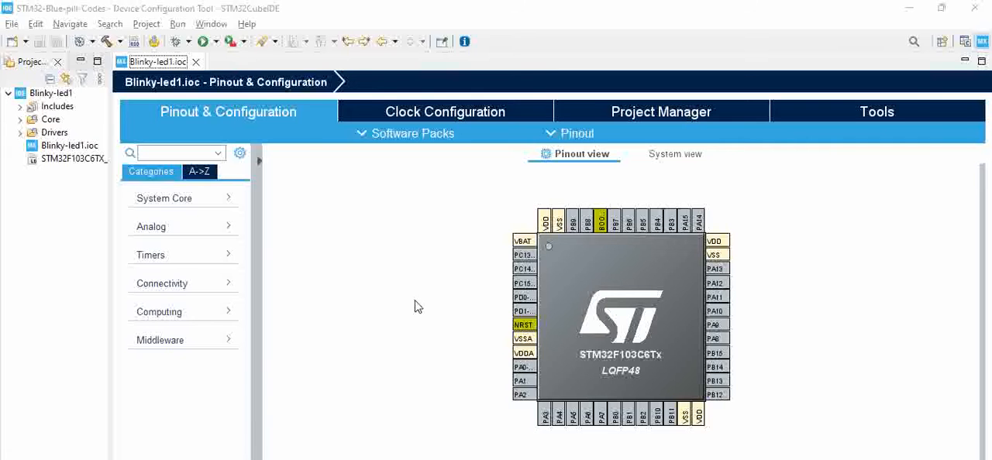
{"action": "mouse_move", "coordinate": [630, 405]}
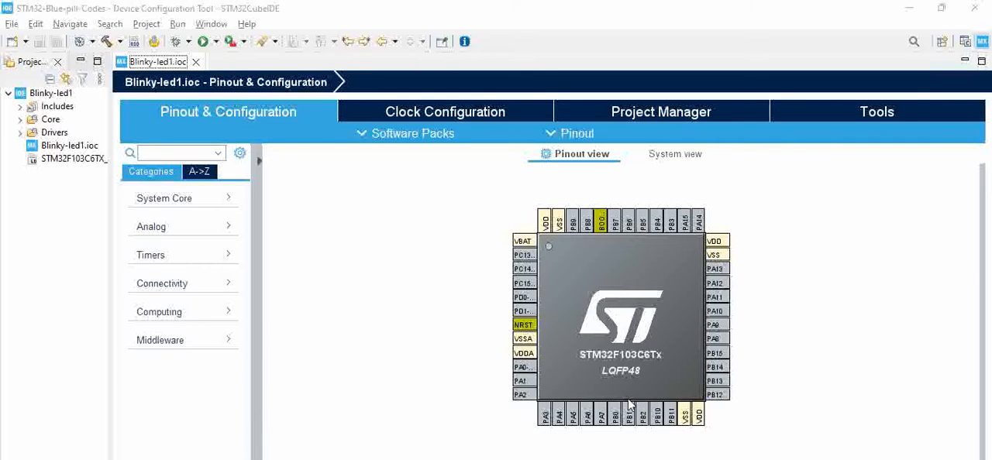
{"action": "mouse_move", "coordinate": [725, 297]}
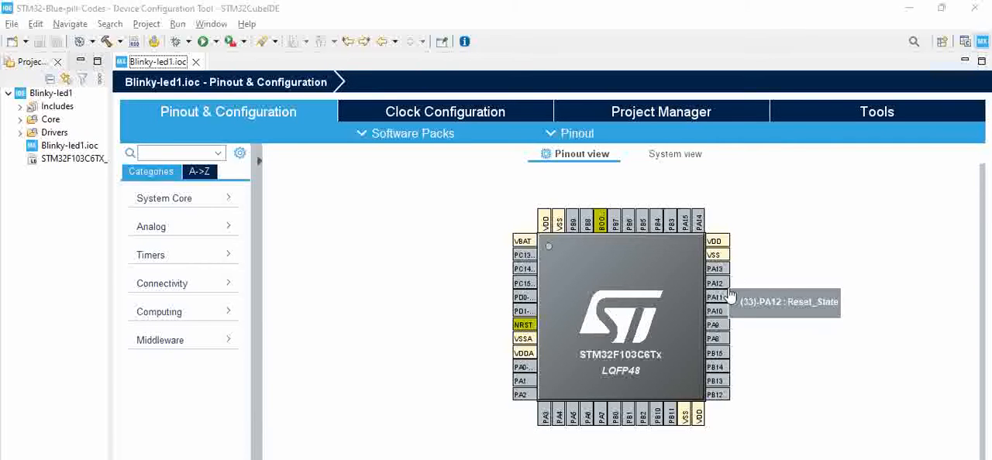
{"action": "mouse_move", "coordinate": [643, 289]}
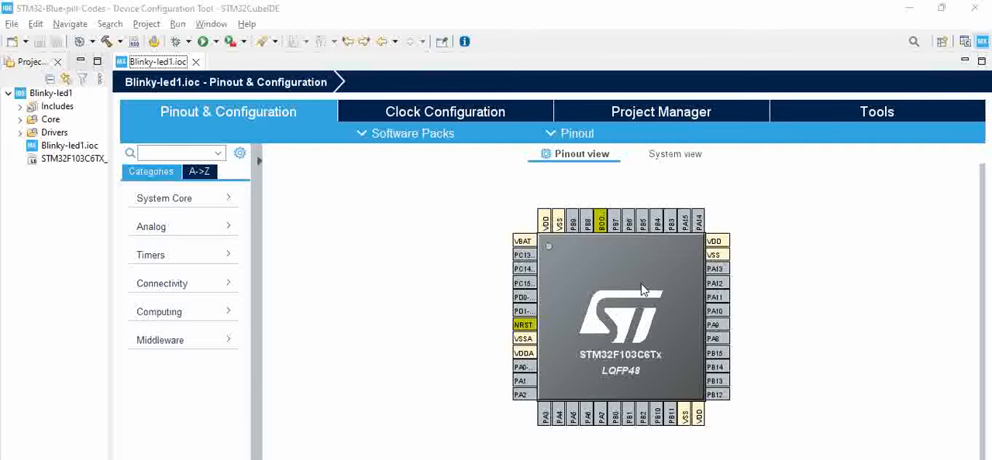
{"action": "mouse_move", "coordinate": [521, 256]}
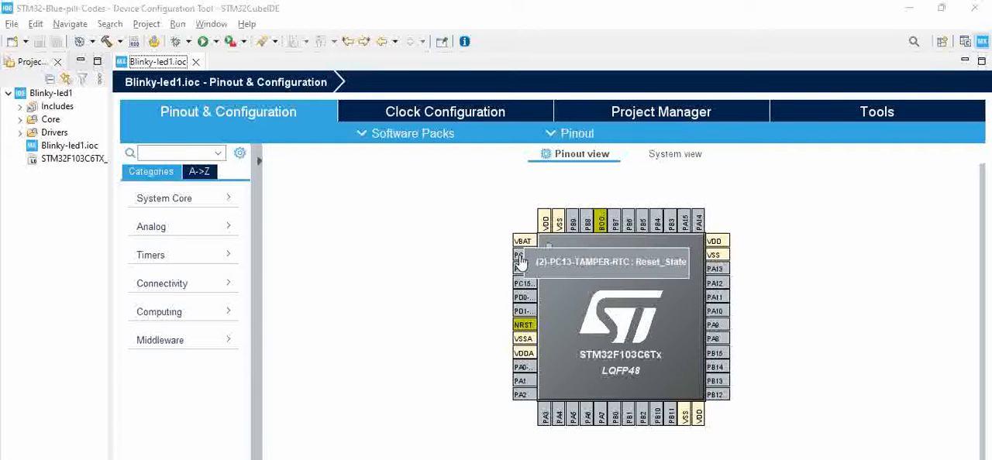
Configure pin PC13 on the chip as GPIO_Output.
{"action": "left_click", "coordinate": [520, 256]}
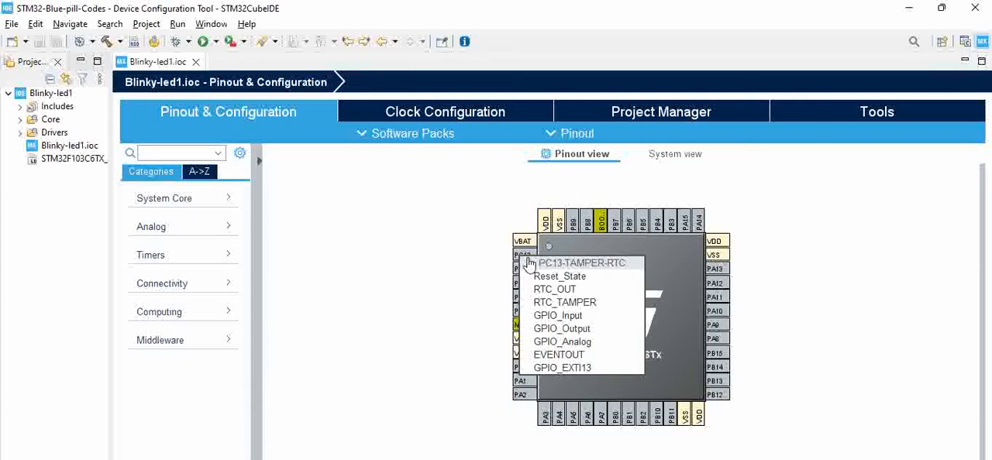
{"action": "mouse_move", "coordinate": [552, 276]}
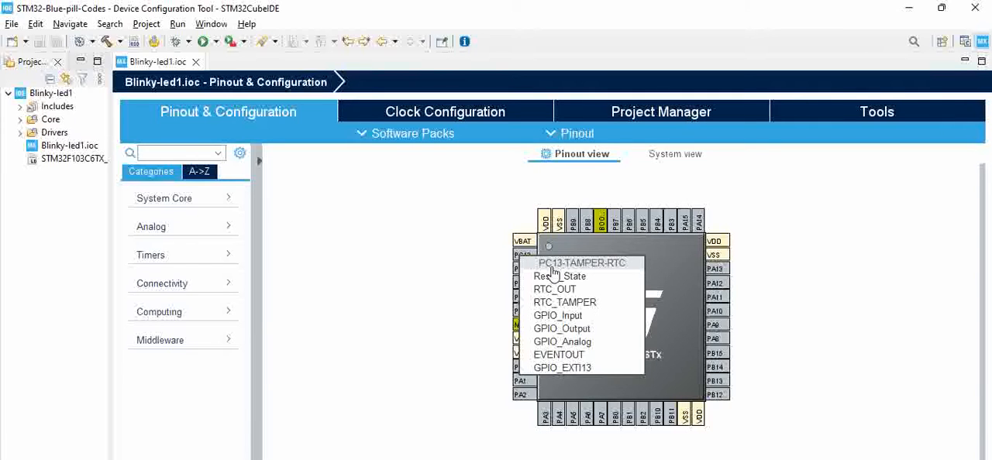
{"action": "mouse_move", "coordinate": [573, 333]}
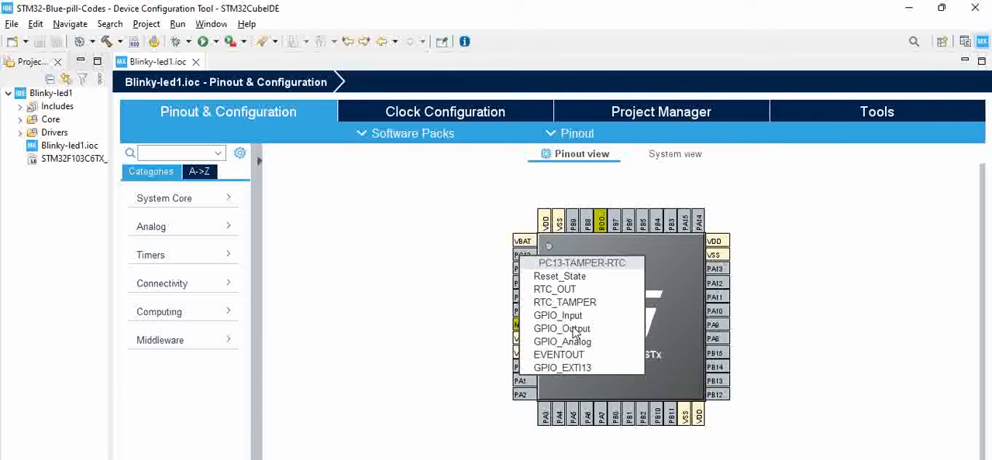
{"action": "left_click", "coordinate": [562, 329]}
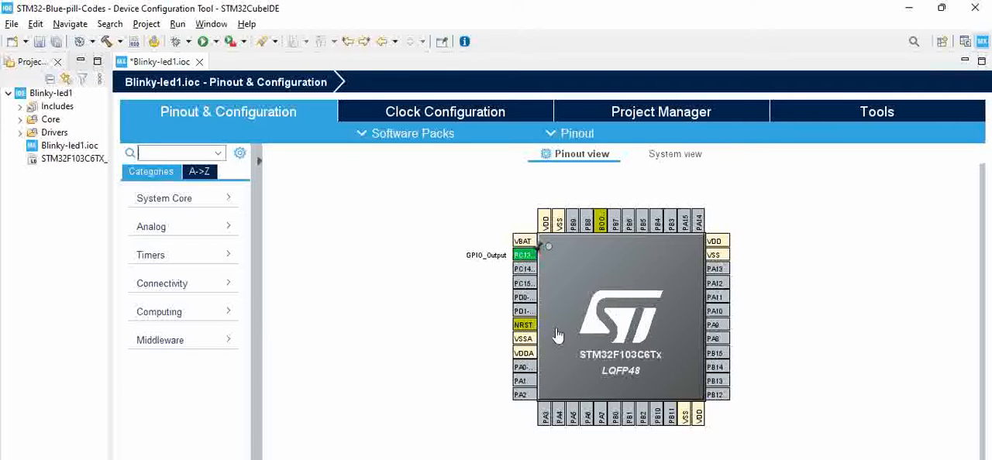
{"action": "mouse_move", "coordinate": [392, 284]}
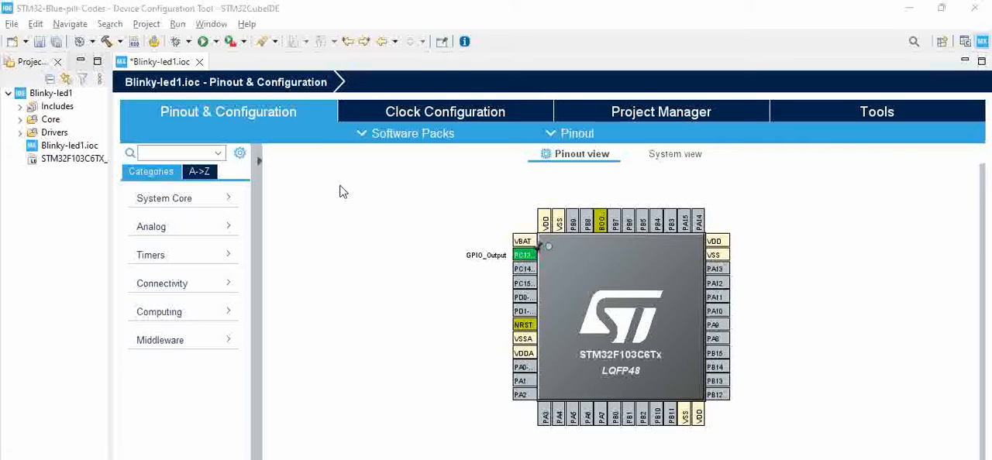
{"action": "mouse_move", "coordinate": [476, 245]}
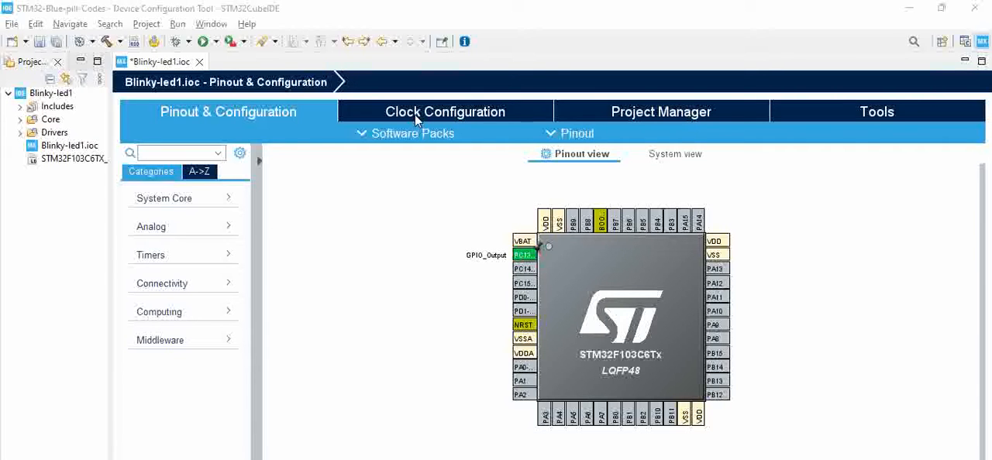
{"action": "left_click", "coordinate": [445, 112]}
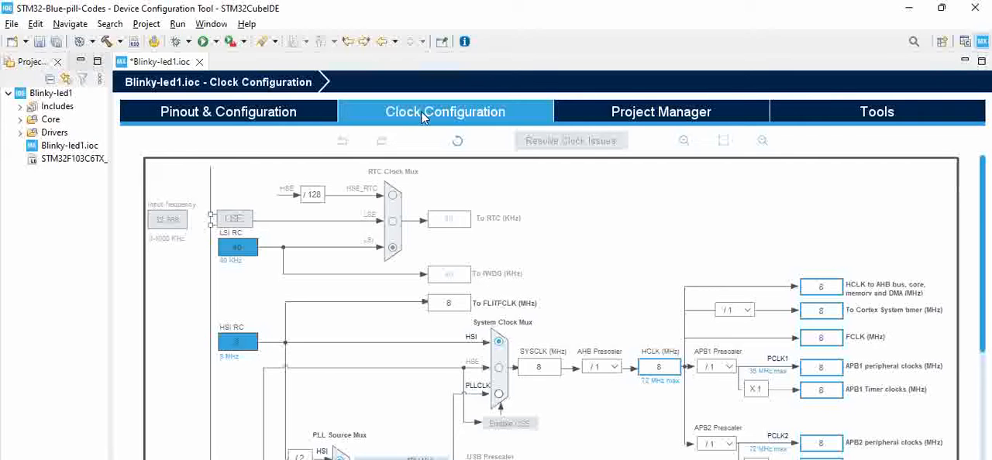
{"action": "left_click", "coordinate": [661, 112]}
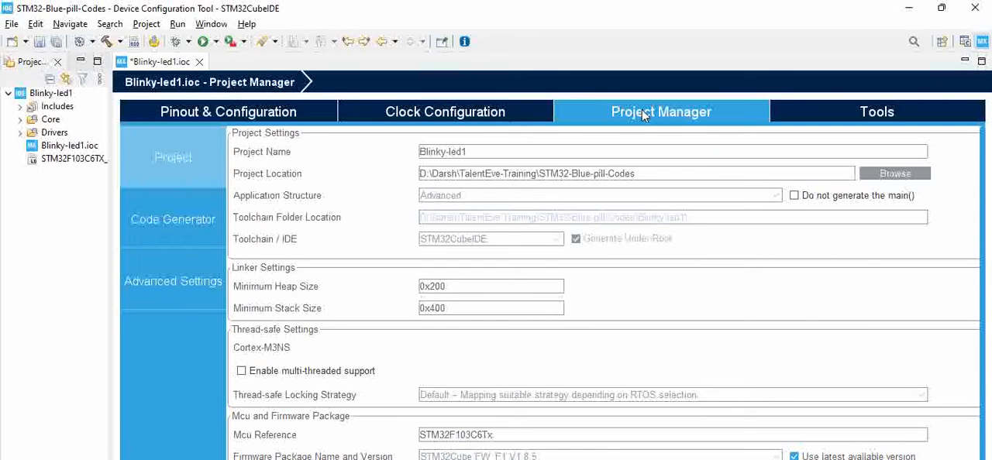
{"action": "mouse_move", "coordinate": [496, 182]}
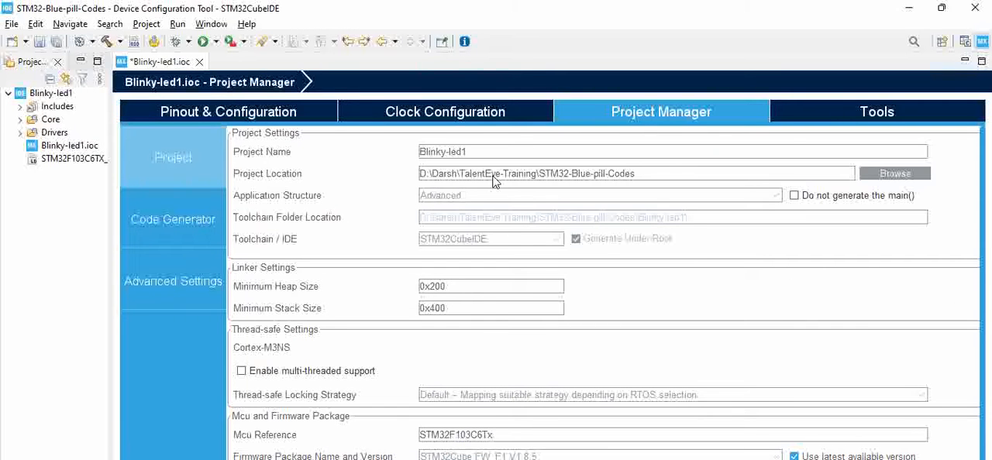
{"action": "mouse_move", "coordinate": [478, 258]}
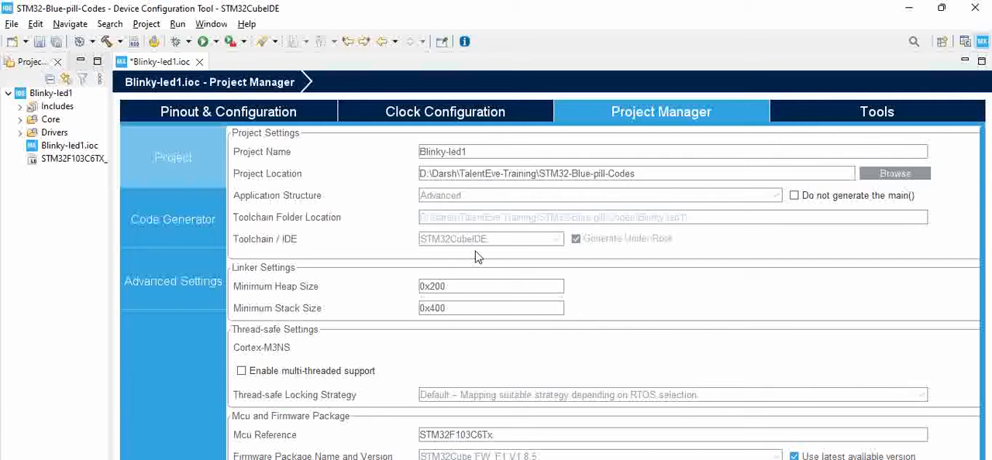
{"action": "left_click", "coordinate": [877, 111]}
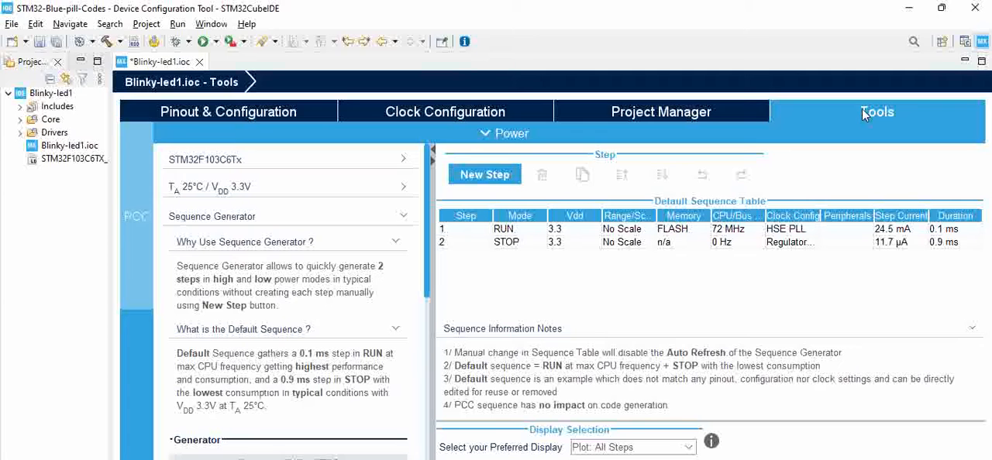
{"action": "mouse_move", "coordinate": [706, 284]}
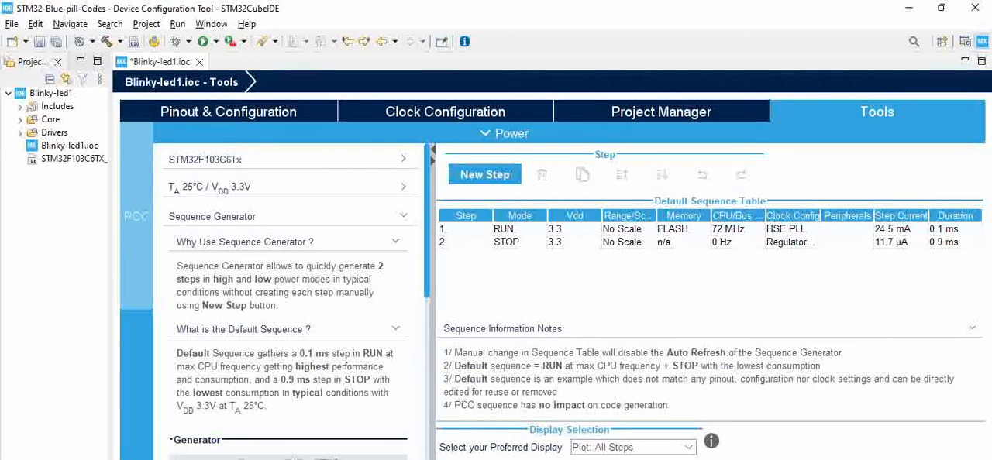
{"action": "left_click", "coordinate": [228, 112]}
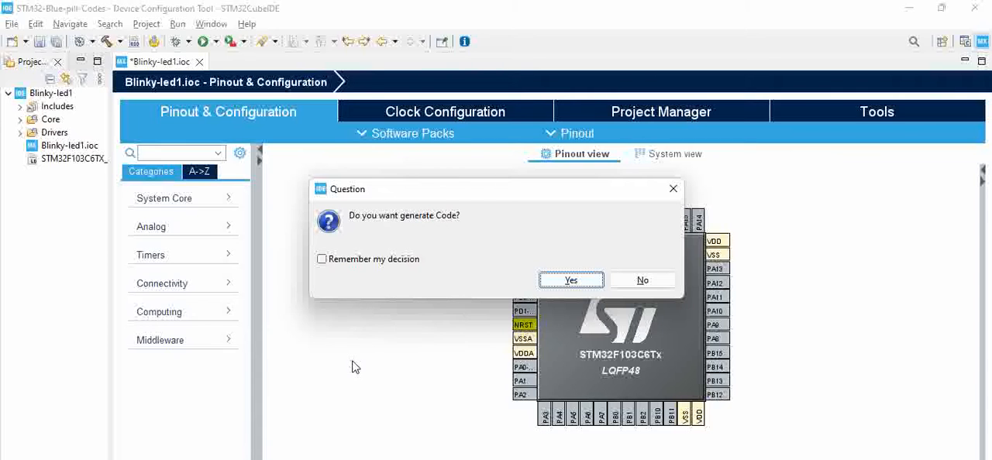
{"action": "mouse_move", "coordinate": [443, 252]}
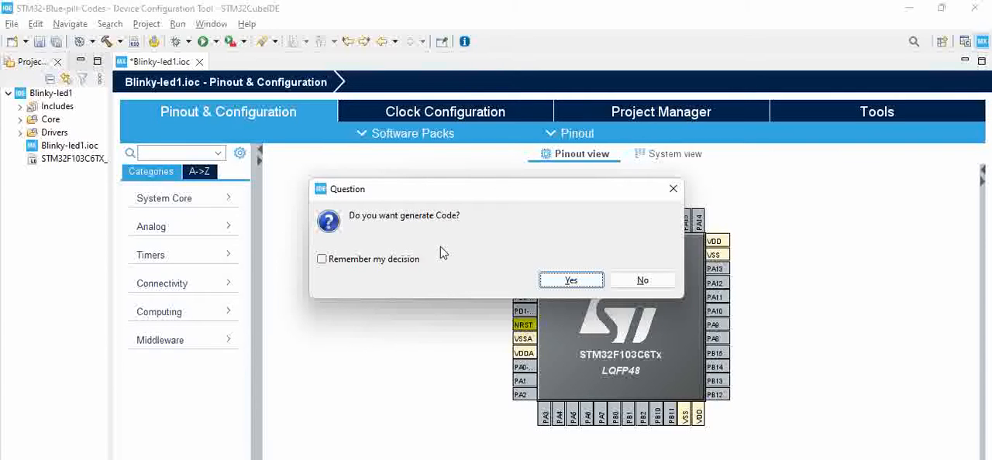
{"action": "mouse_move", "coordinate": [440, 270]}
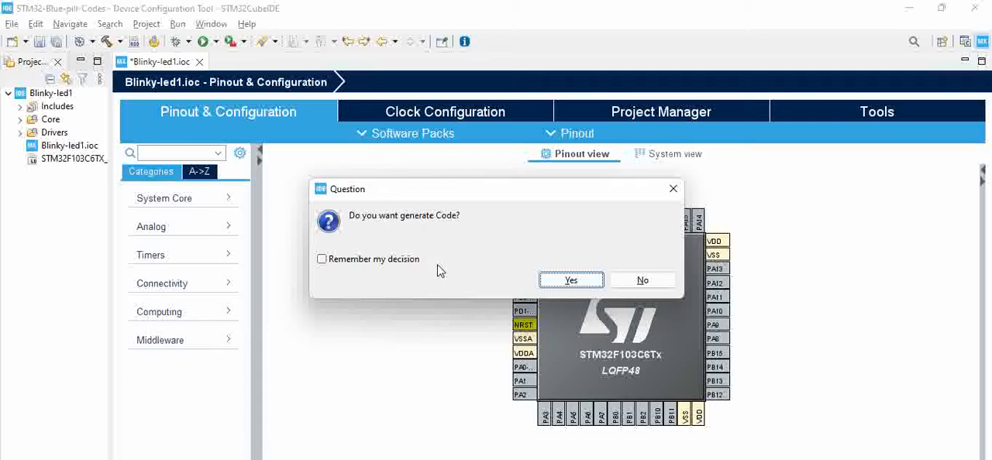
{"action": "mouse_move", "coordinate": [434, 262]}
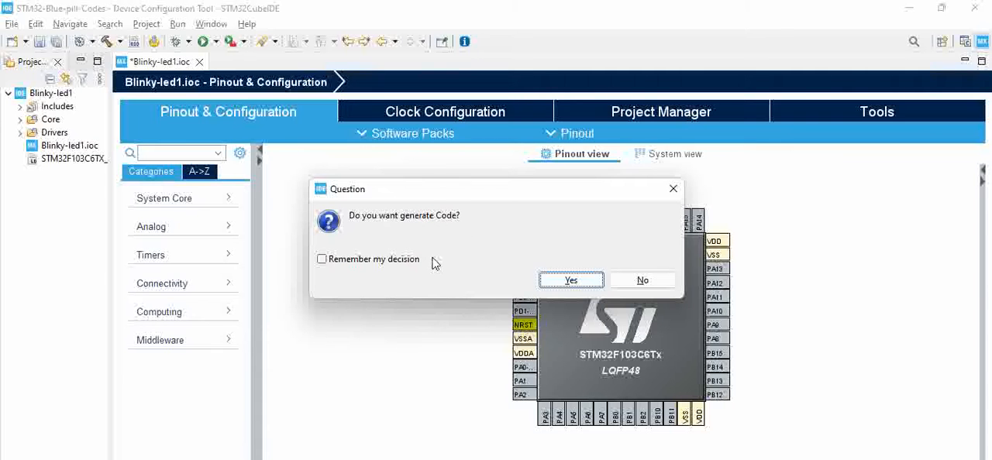
Confirm code generation for Blinky-led1 and agree to switch to the C/C++ perspective.
{"action": "left_click", "coordinate": [571, 279]}
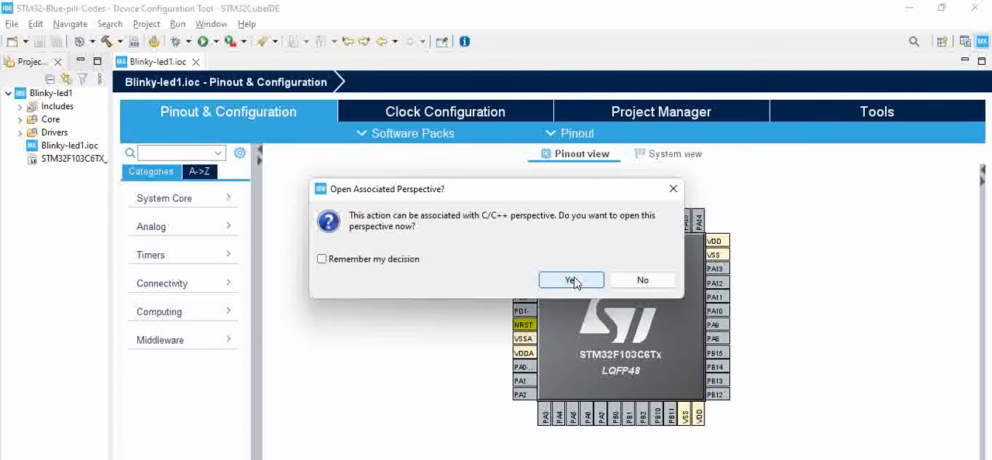
{"action": "mouse_move", "coordinate": [493, 192]}
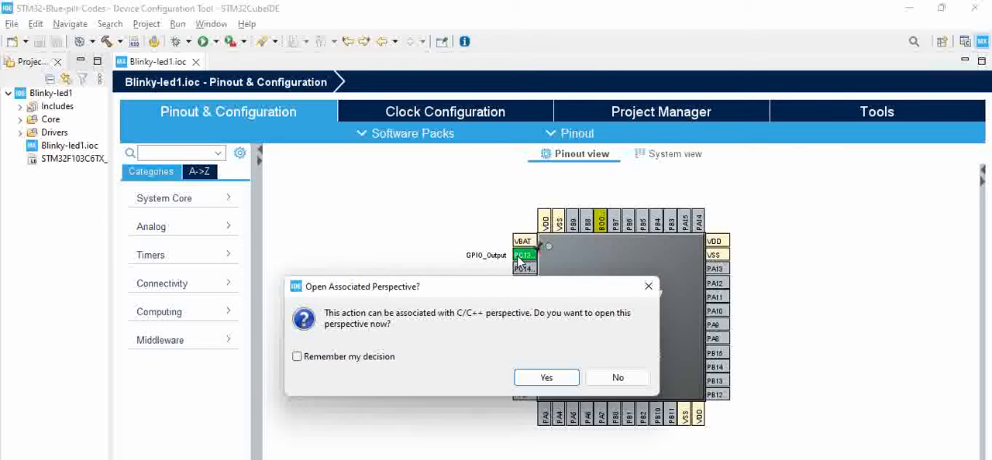
{"action": "mouse_move", "coordinate": [395, 292]}
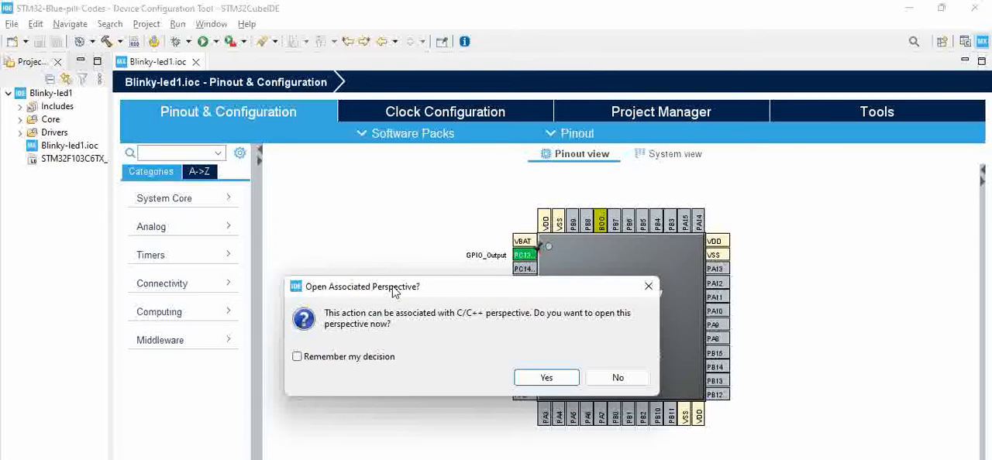
{"action": "mouse_move", "coordinate": [546, 377]}
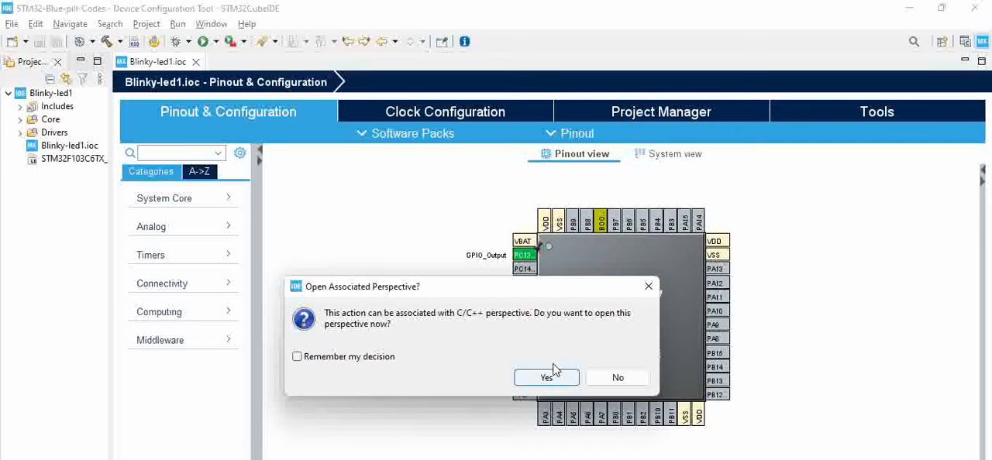
{"action": "left_click", "coordinate": [547, 377]}
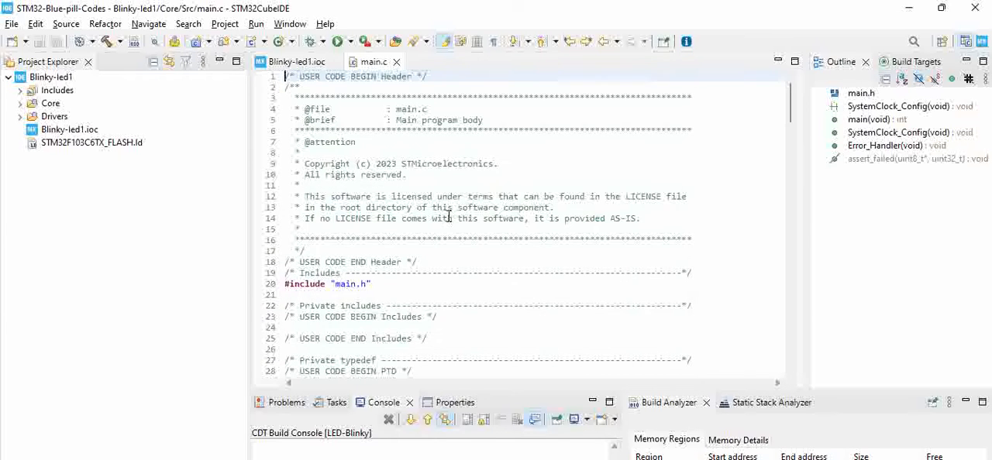
Focus main.c and scroll to the HAL_Init, MX_GPIO_Init calls and the empty while(1) loop.
{"action": "left_click", "coordinate": [291, 62]}
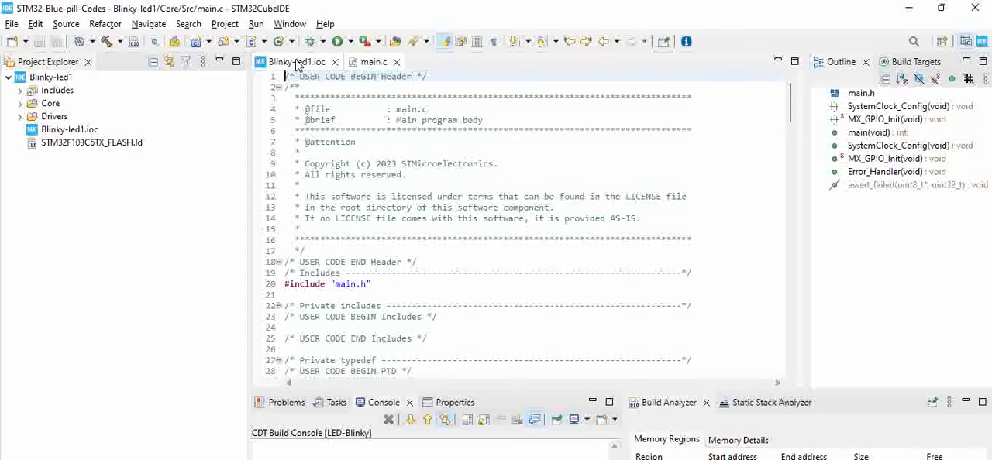
{"action": "left_click", "coordinate": [293, 62]}
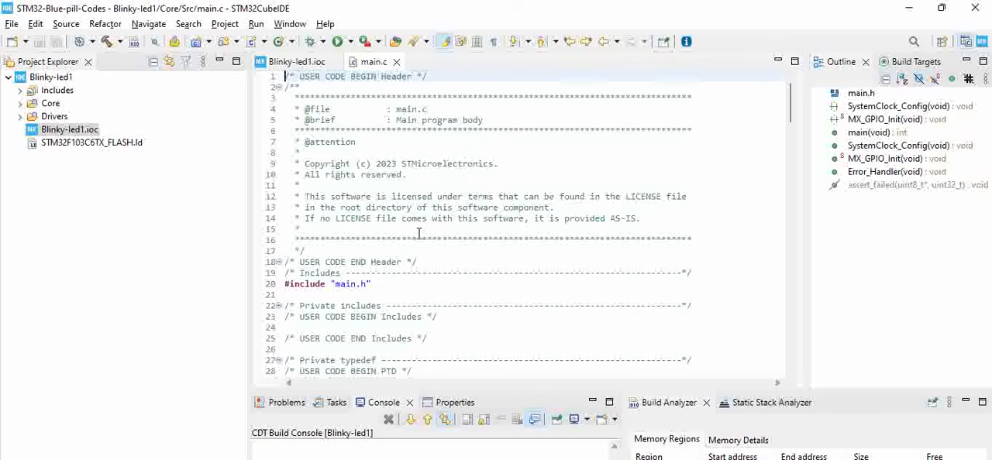
{"action": "scroll", "scroll_direction": "down", "scroll_amount": 3}
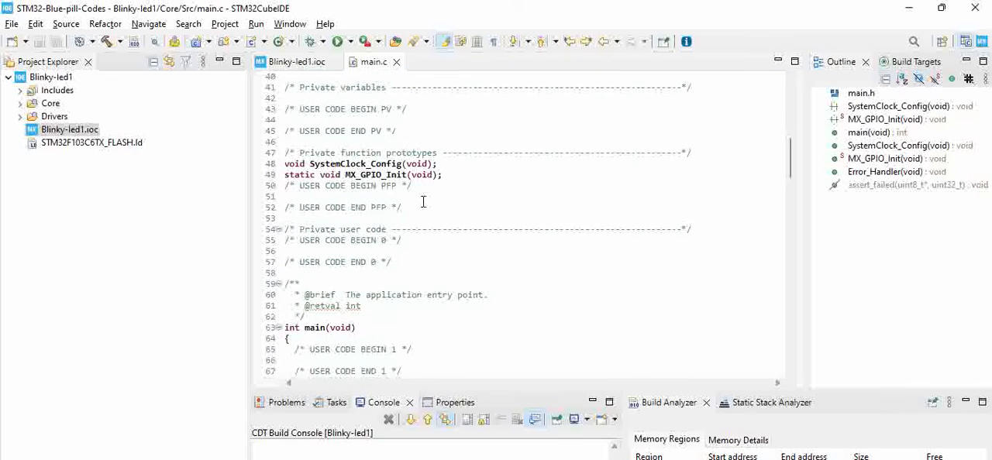
{"action": "scroll", "scroll_direction": "down", "scroll_amount": 3}
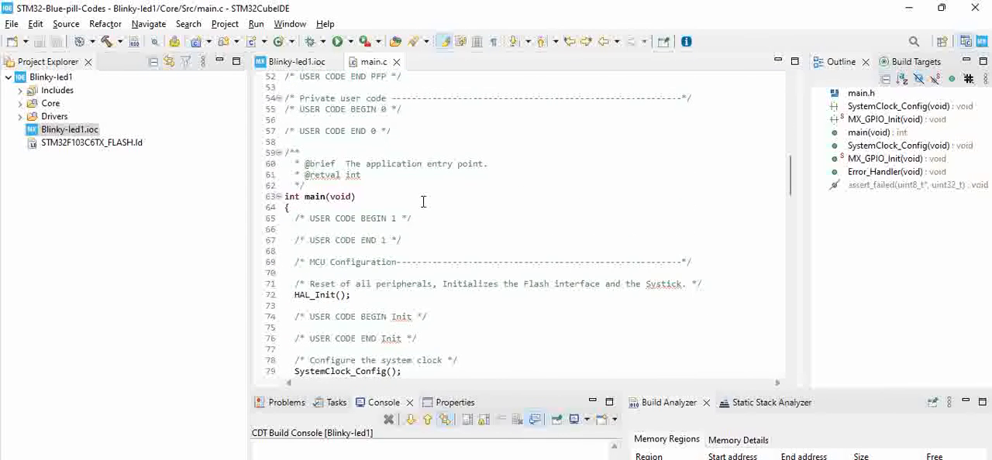
{"action": "scroll", "scroll_direction": "down", "scroll_amount": 3}
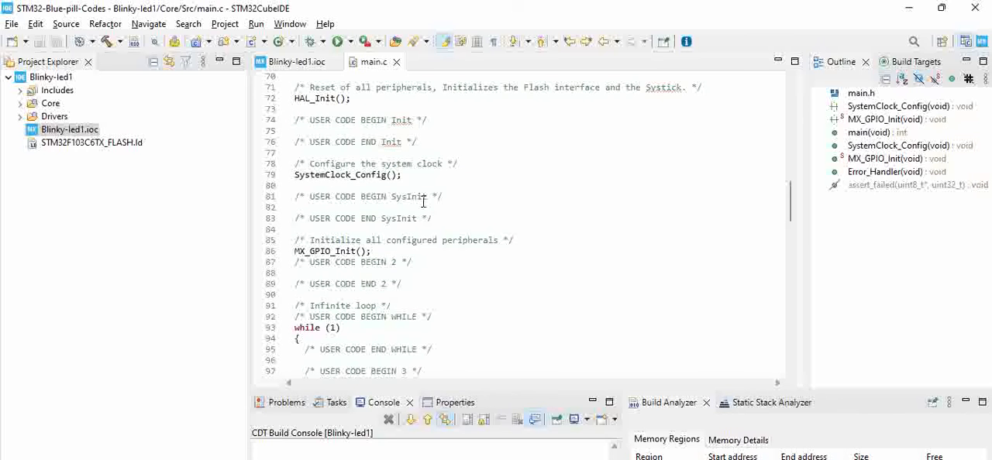
{"action": "mouse_move", "coordinate": [385, 253]}
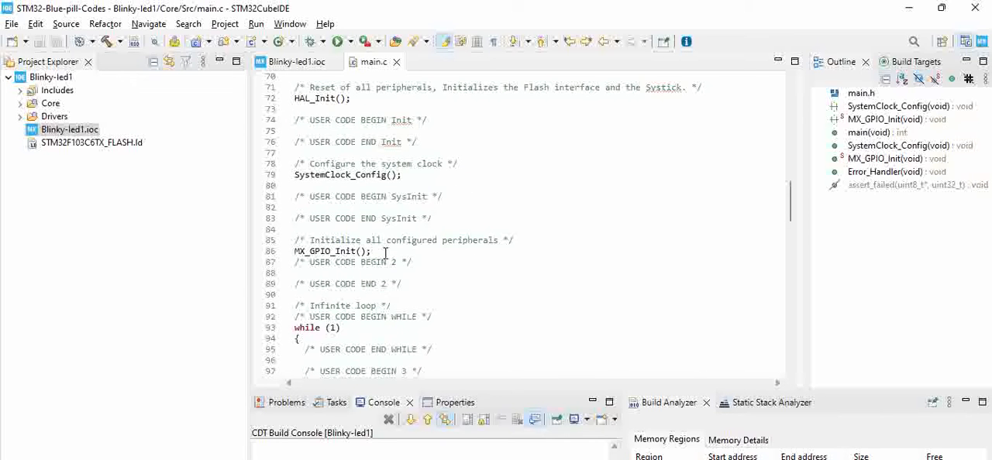
{"action": "mouse_move", "coordinate": [318, 251]}
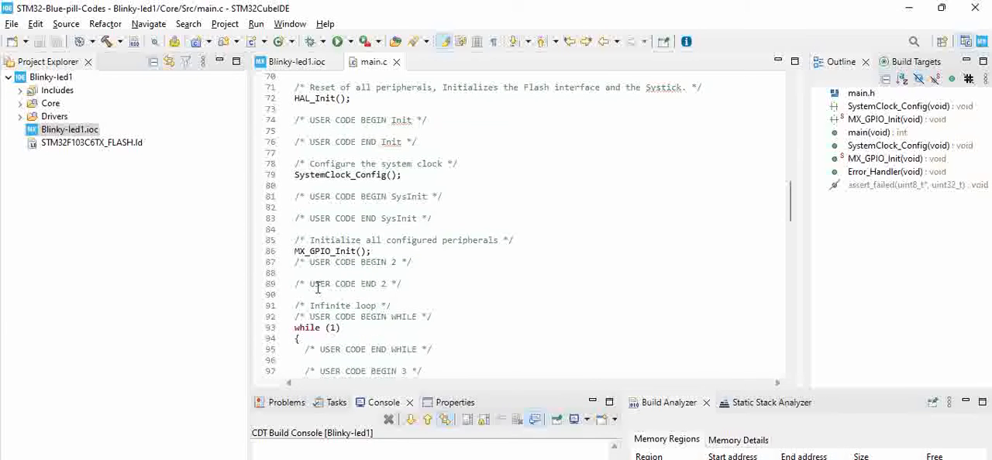
Jump to MX_GPIO_Init's definition via the Outline and mark GPIO_PIN_13 occurrences.
{"action": "double_click", "coordinate": [325, 251]}
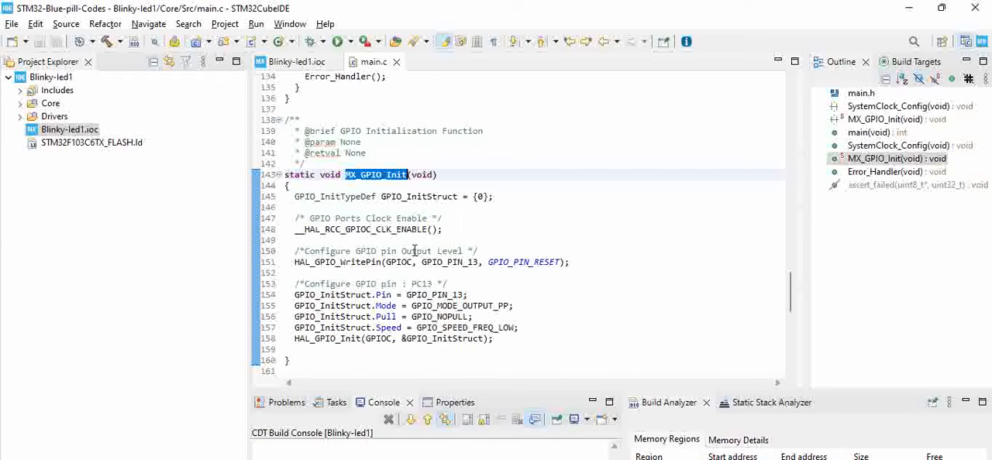
{"action": "mouse_move", "coordinate": [451, 235]}
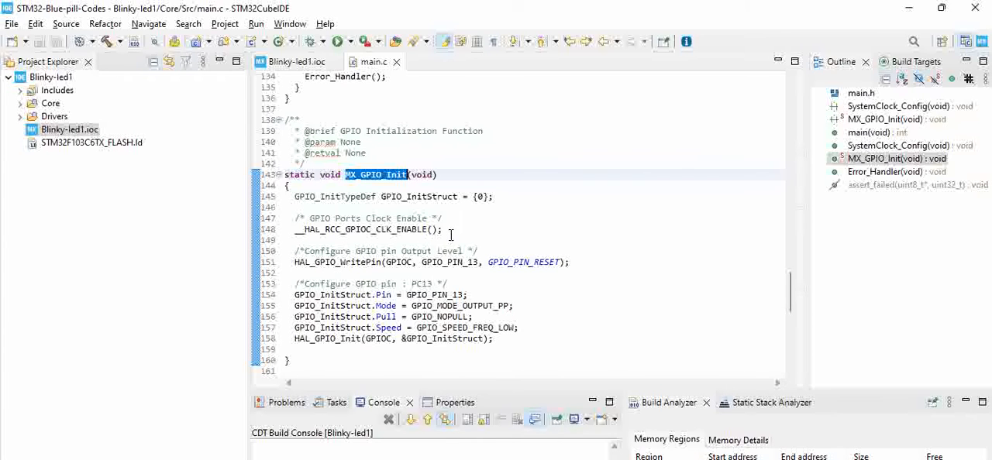
{"action": "mouse_move", "coordinate": [364, 267]}
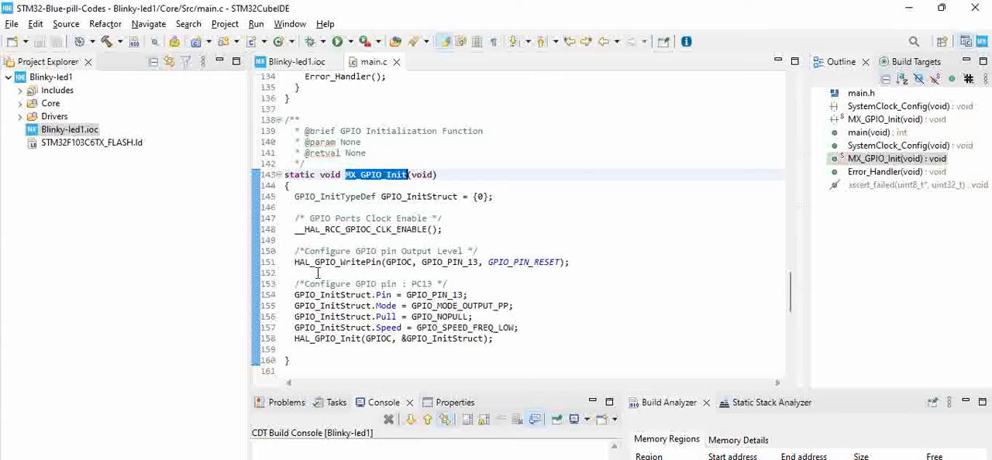
{"action": "mouse_move", "coordinate": [402, 262]}
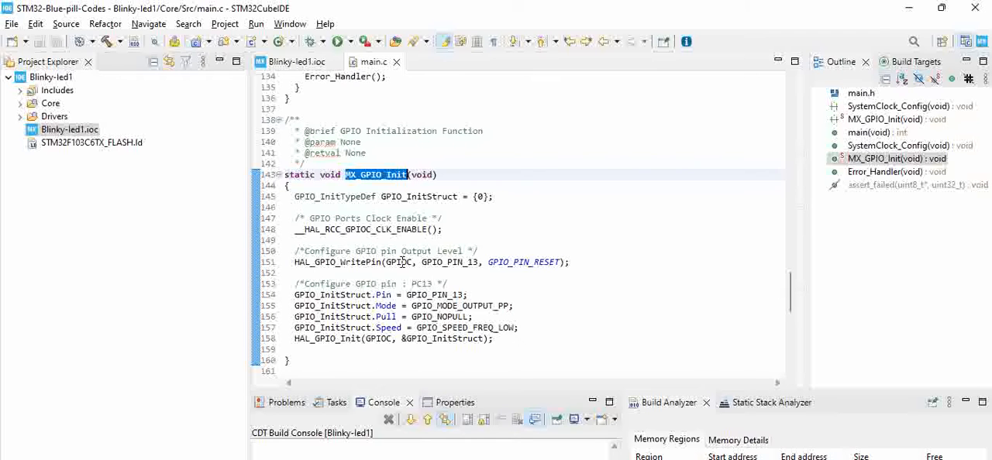
{"action": "double_click", "coordinate": [398, 262]}
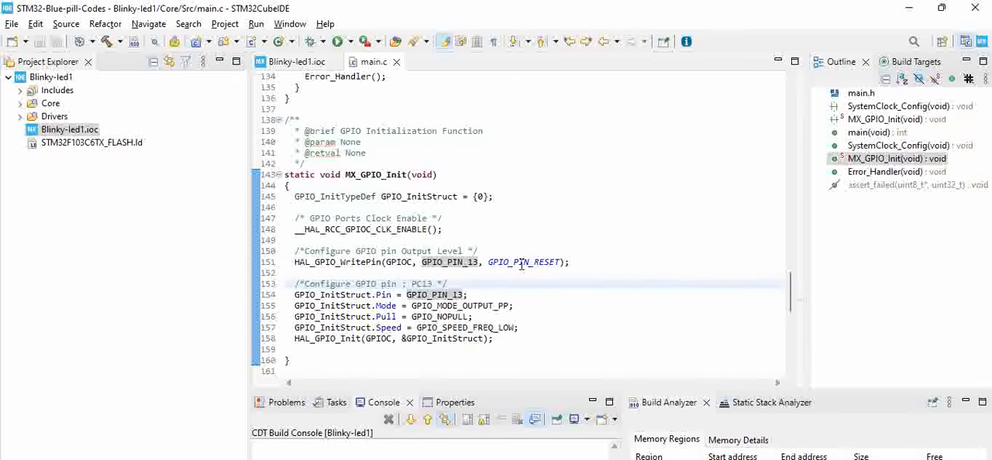
Open the declaration of GPIO_PIN_RESET in stm32f1xx_hal_gpio.h, then return to main.c.
{"action": "right_click", "coordinate": [500, 262]}
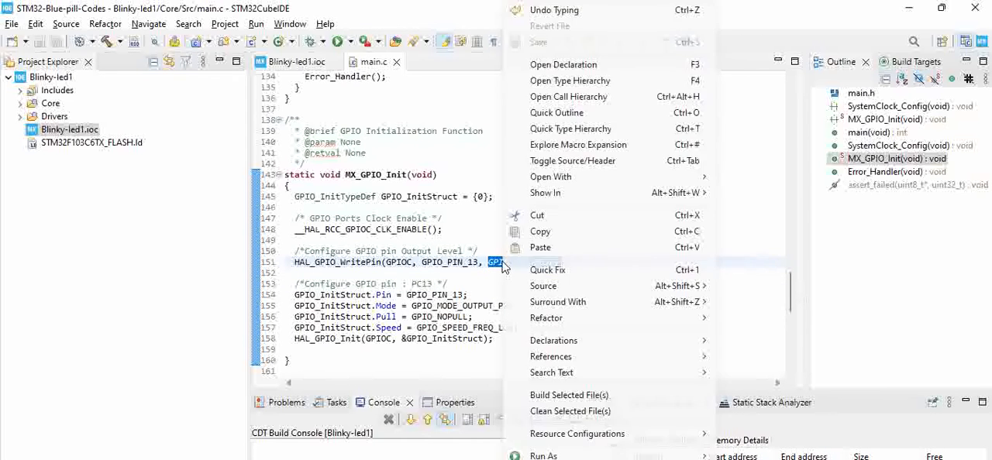
{"action": "mouse_move", "coordinate": [563, 65]}
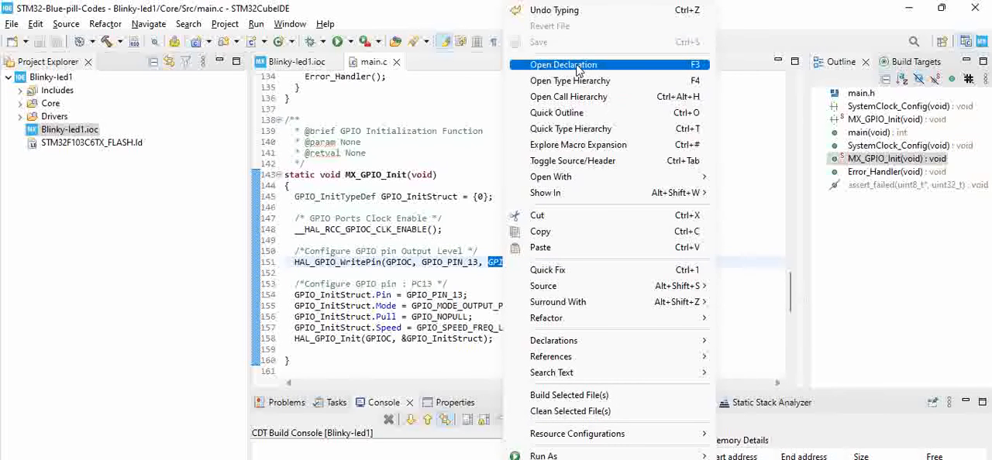
{"action": "left_click", "coordinate": [563, 65]}
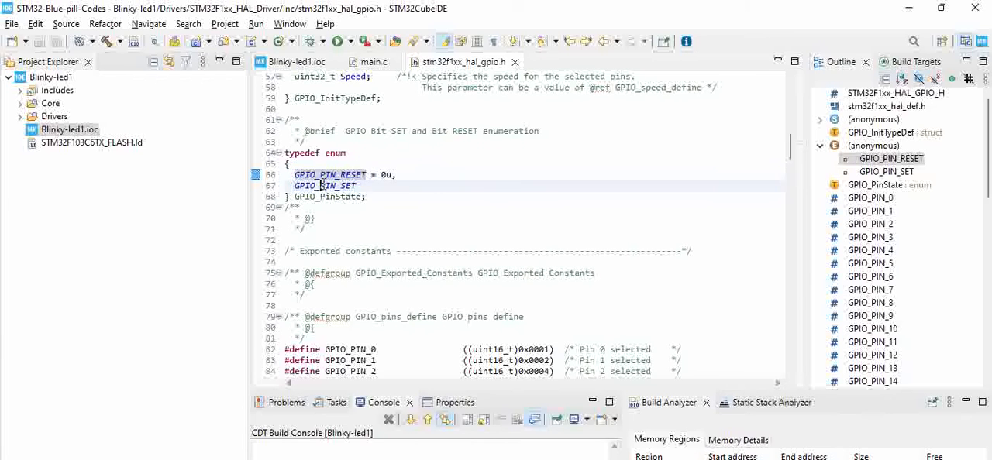
{"action": "left_click", "coordinate": [324, 185]}
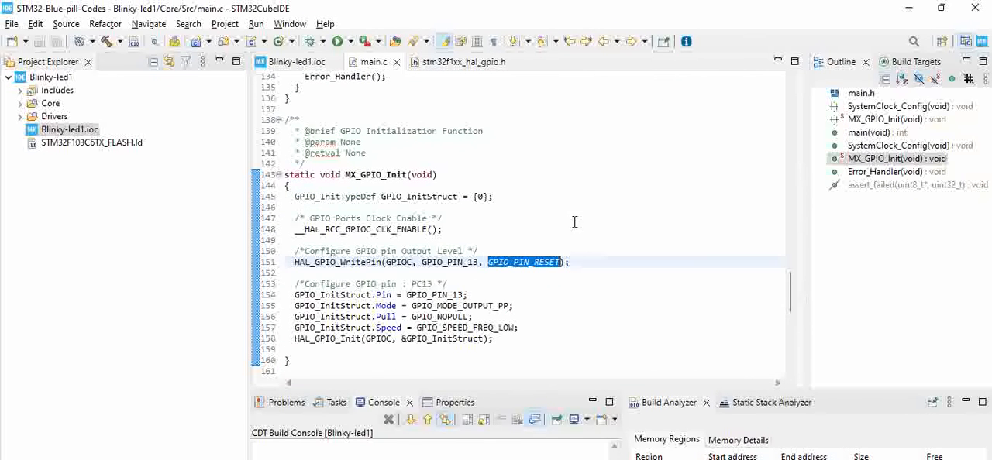
Select the HAL_GPIO_WritePin PC13 line in MX_GPIO_Init and set the insertion point after MX_GPIO_Init() in main().
{"action": "left_click", "coordinate": [295, 262]}
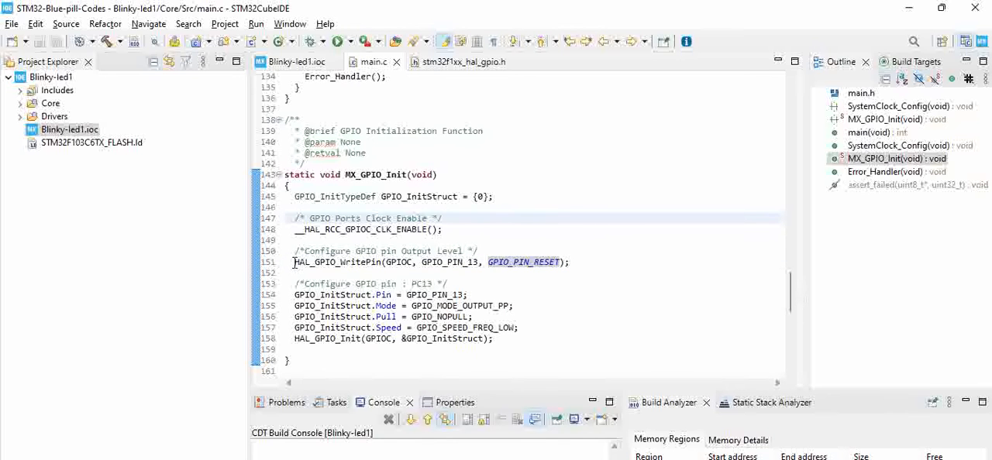
{"action": "triple_click", "coordinate": [426, 262]}
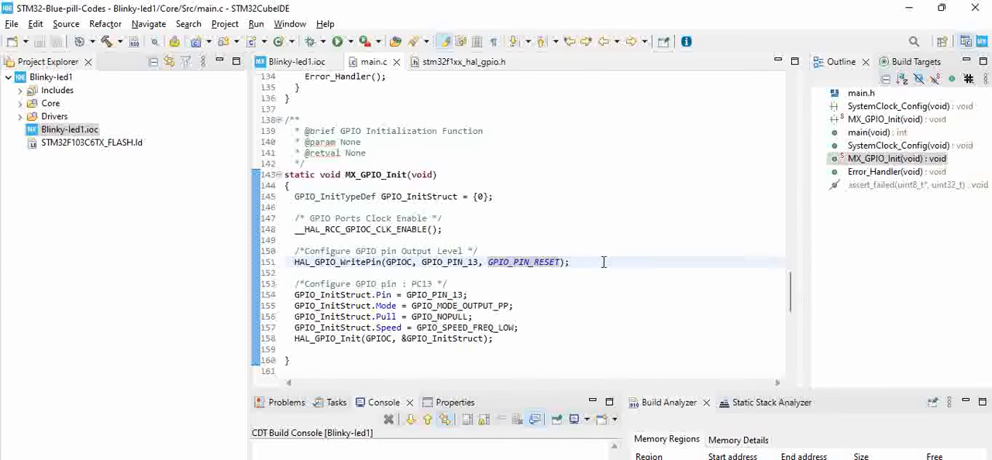
{"action": "mouse_move", "coordinate": [595, 254]}
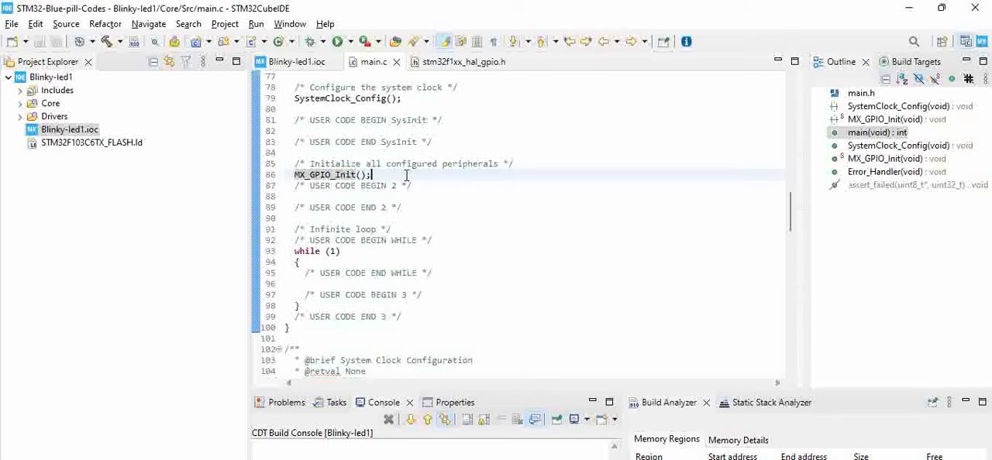
{"action": "double_click", "coordinate": [324, 174]}
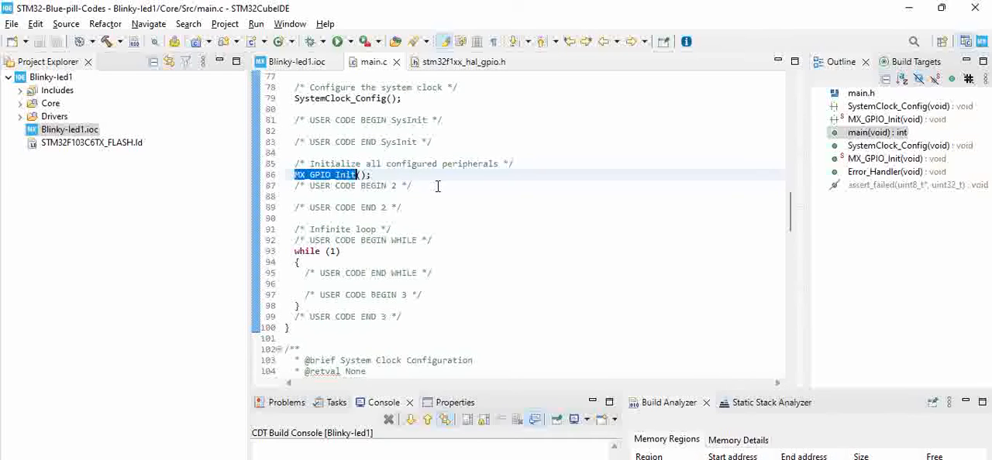
{"action": "left_click", "coordinate": [442, 185]}
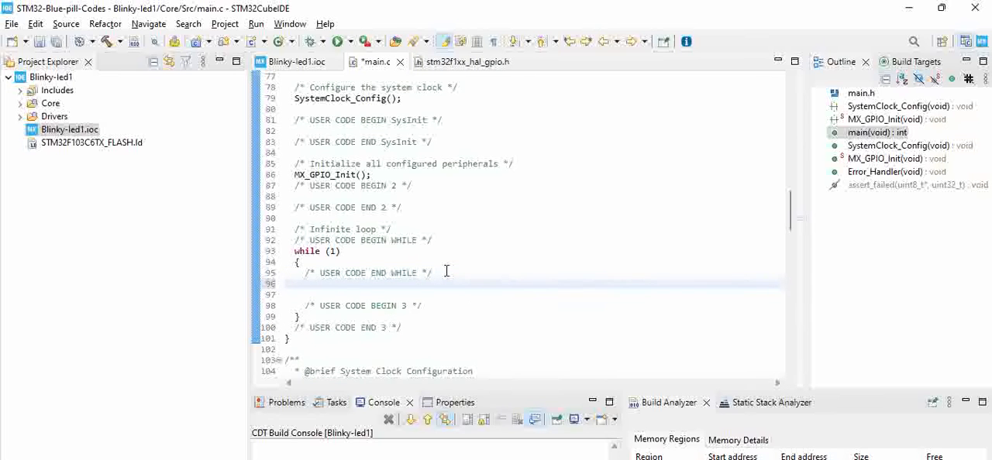
Add HAL_GPIO_WritePin(GPIOC, GPIO_PIN_13, GPIO_PIN_RESET); inside main's while loop.
{"action": "type", "text": "HAL_GPIO_WritePin(GPIOC, GPIO_PIN_13, GPIO_PIN_RESET);"}
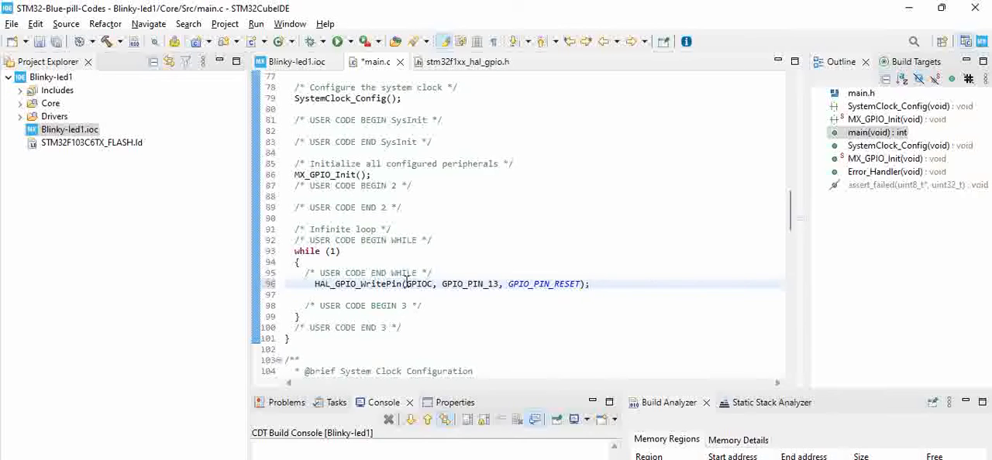
{"action": "left_click", "coordinate": [590, 283]}
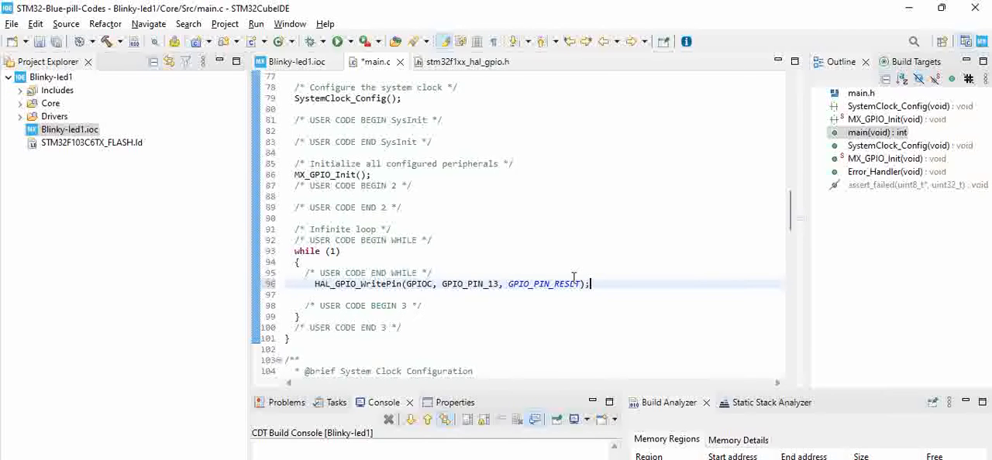
{"action": "mouse_move", "coordinate": [574, 281]}
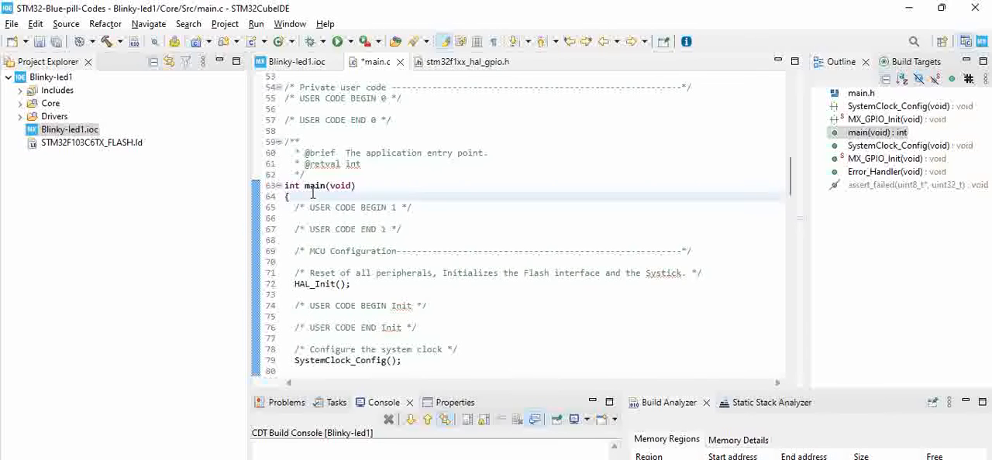
Declare int i and write a for(i = 0;i <= 999;i++); delay loop after the pin write.
{"action": "type", "text": "int i = 0"}
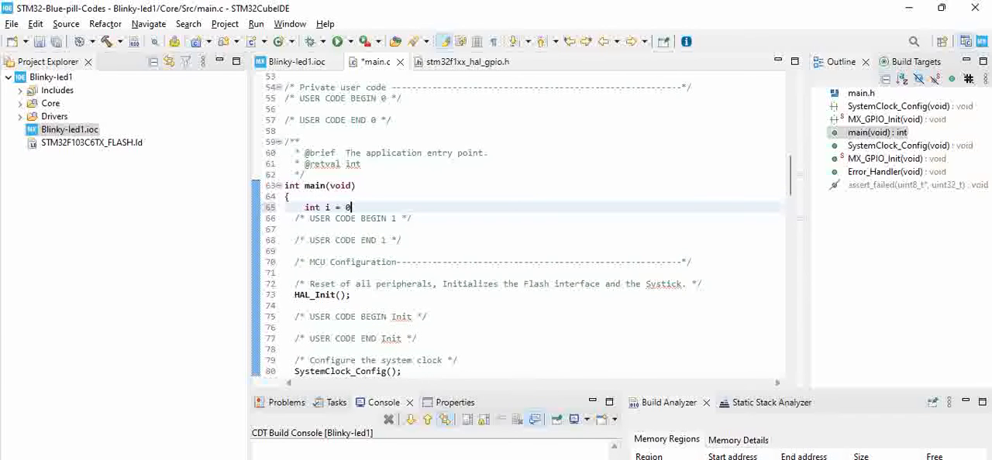
{"action": "scroll", "scroll_direction": "down", "scroll_amount": 3}
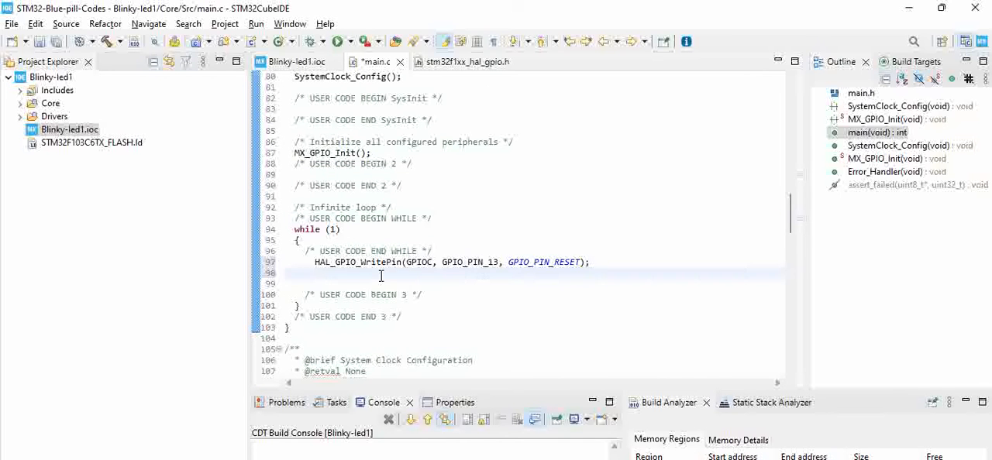
{"action": "type", "text": "for()"}
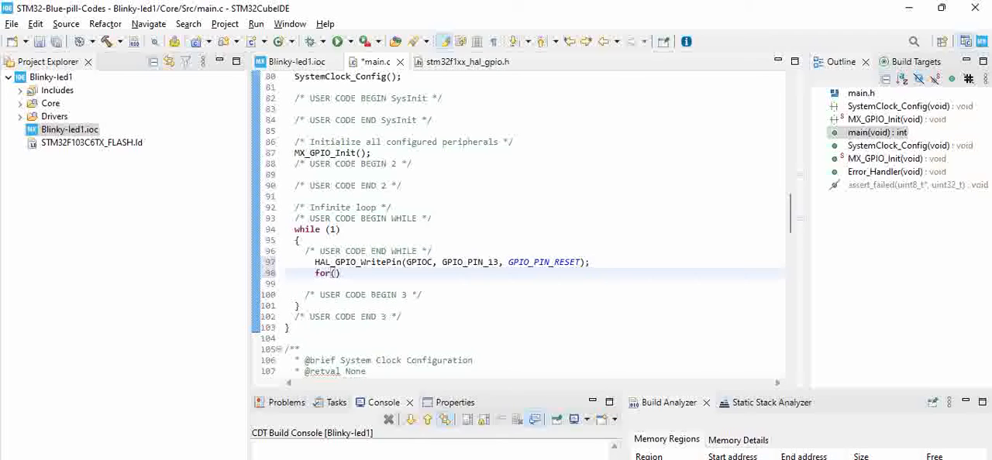
{"action": "type", "text": "i"}
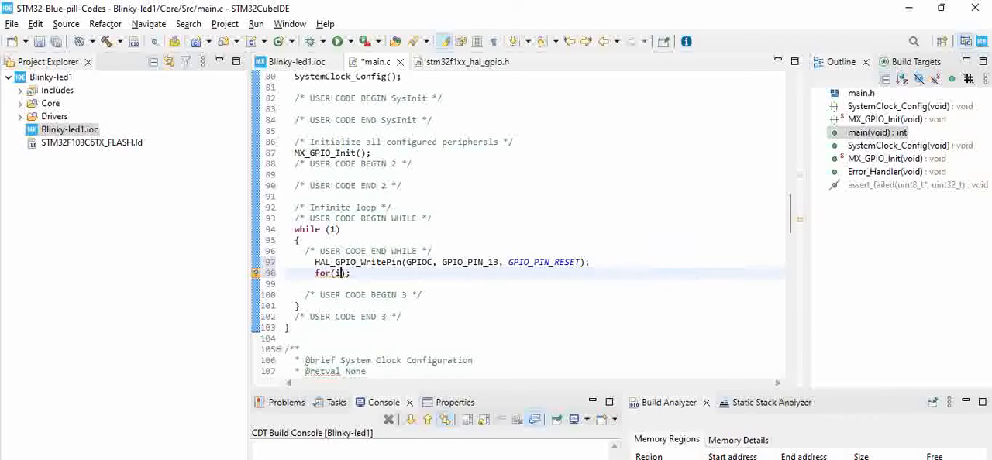
{"action": "type", "text": "= 0;i <="}
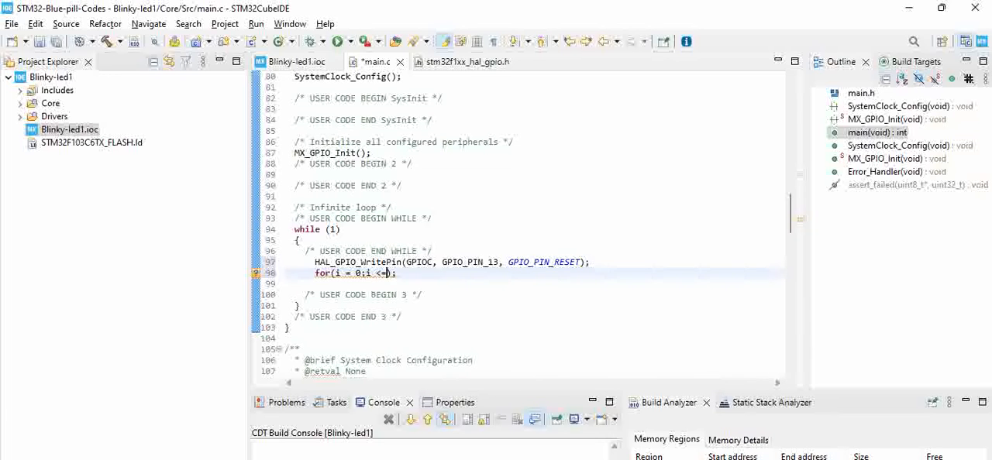
{"action": "type", "text": "999"}
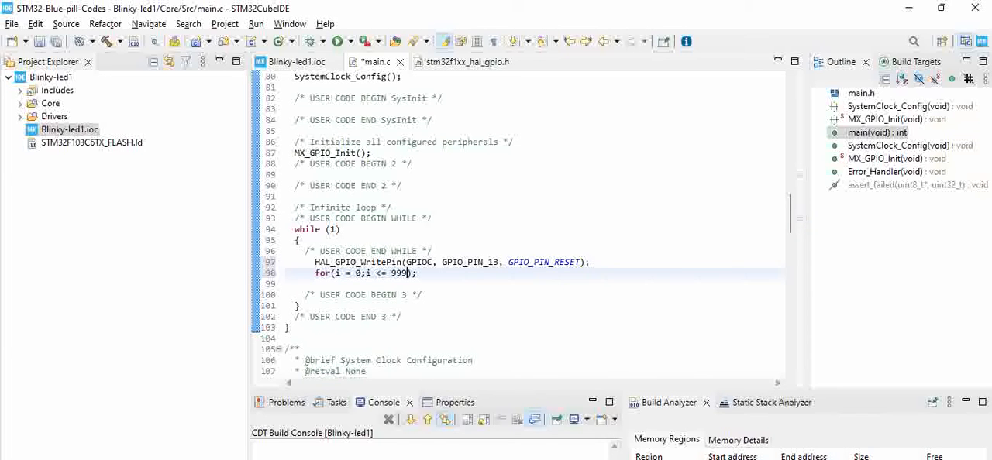
{"action": "type", "text": "i++"}
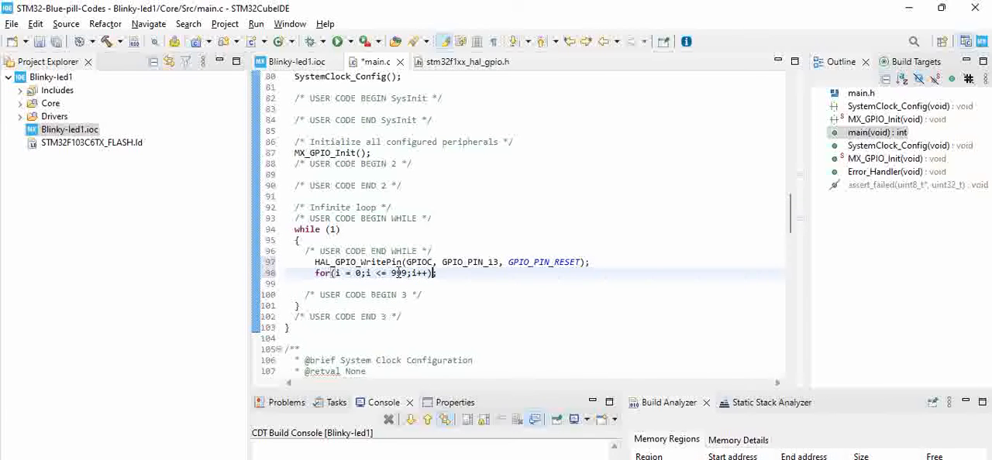
Select the pin-write and delay-loop lines so they can be duplicated below.
{"action": "triple_click", "coordinate": [374, 273]}
{"action": "type", "text": ";"}
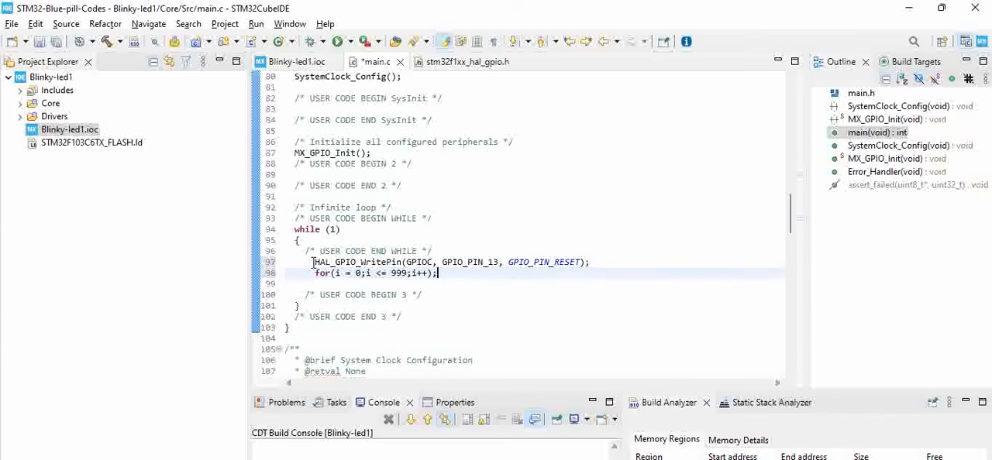
{"action": "left_click_drag", "start_coordinate": [312, 262], "coordinate": [438, 273]}
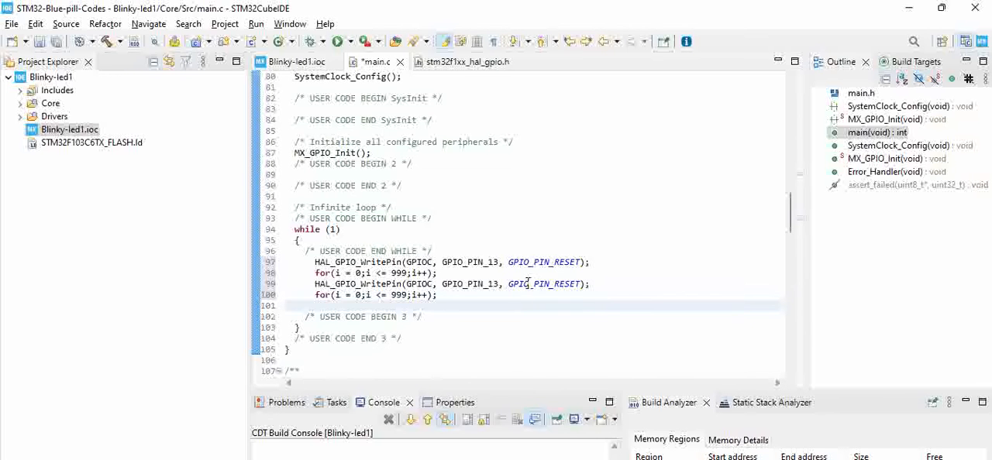
Check the pin-state declaration, then change the second write's value to GPIO_PIN_SET.
{"action": "right_click", "coordinate": [543, 283]}
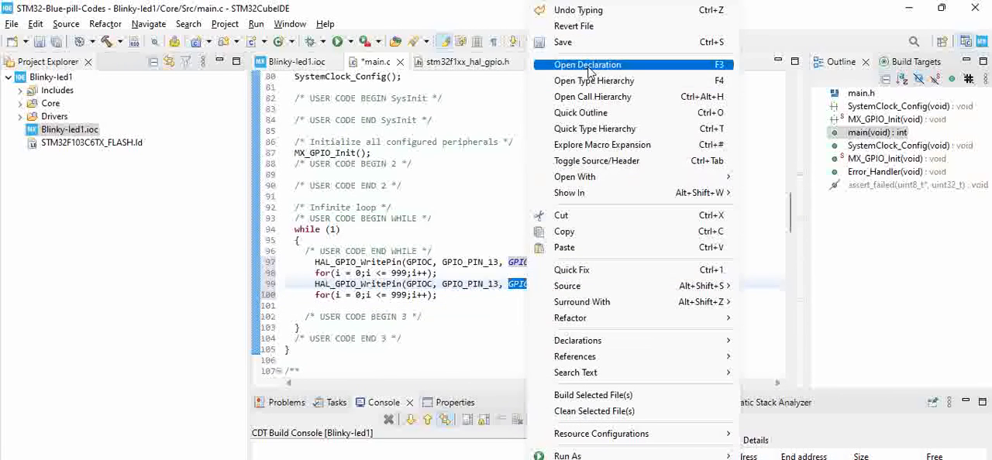
{"action": "left_click", "coordinate": [588, 65]}
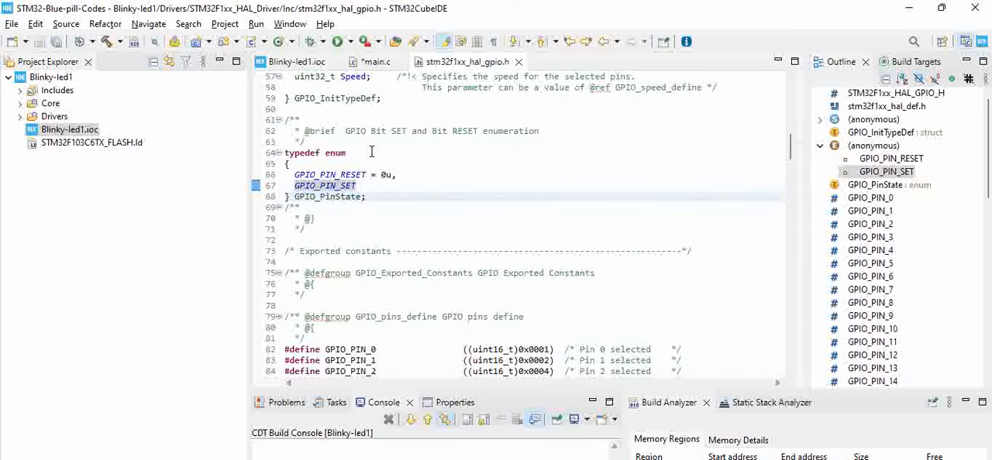
{"action": "left_click", "coordinate": [371, 61]}
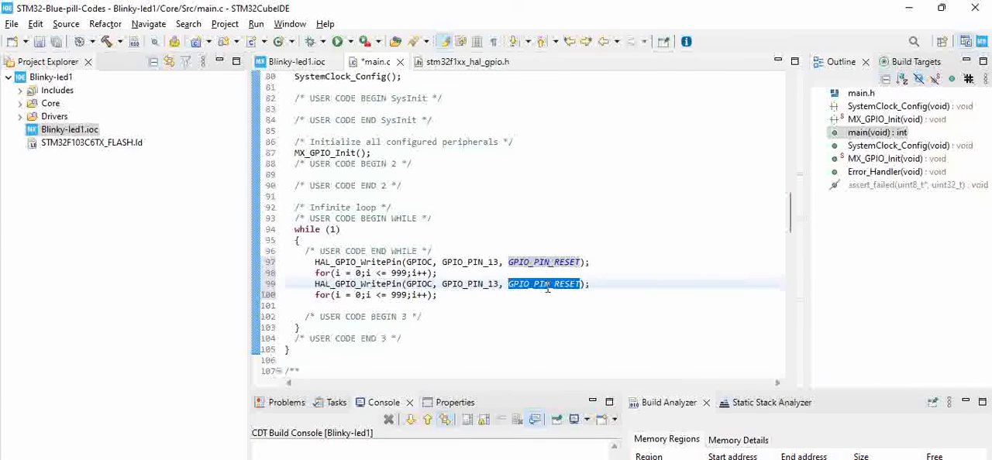
{"action": "type", "text": "GPIO_PIN_SET"}
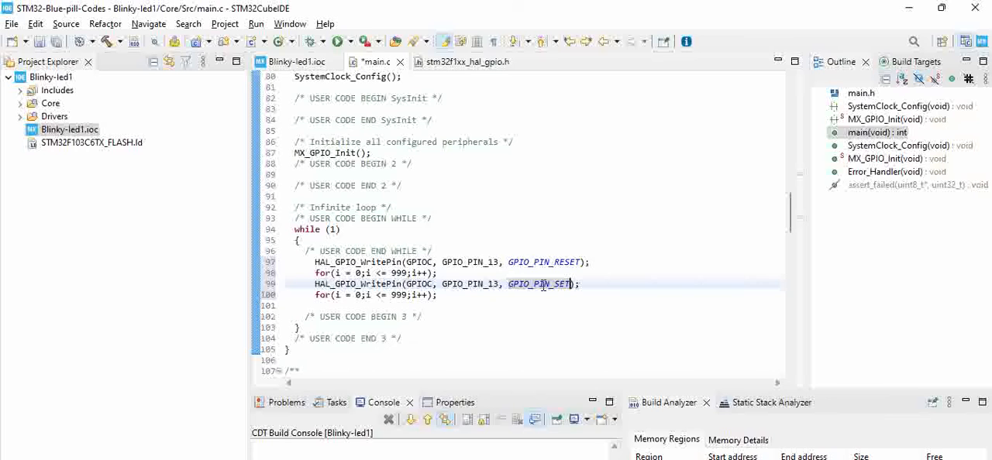
{"action": "mouse_move", "coordinate": [543, 283]}
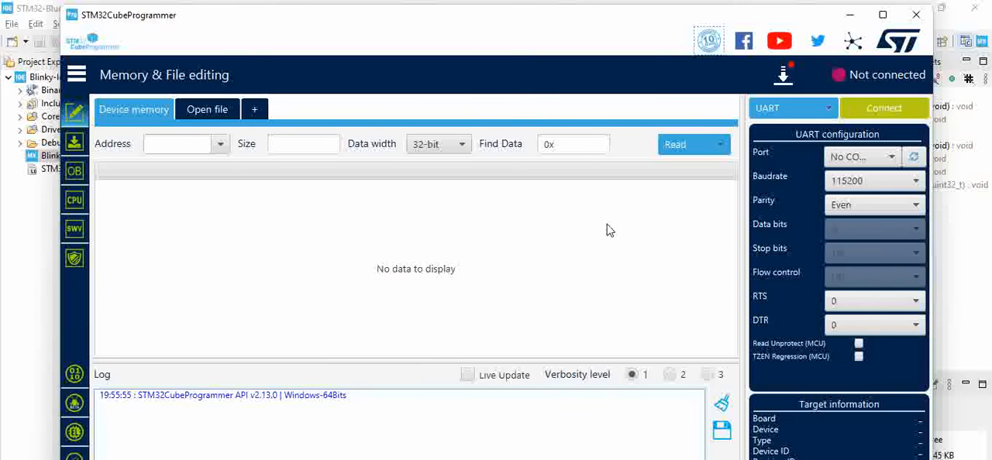
{"action": "mouse_move", "coordinate": [496, 138]}
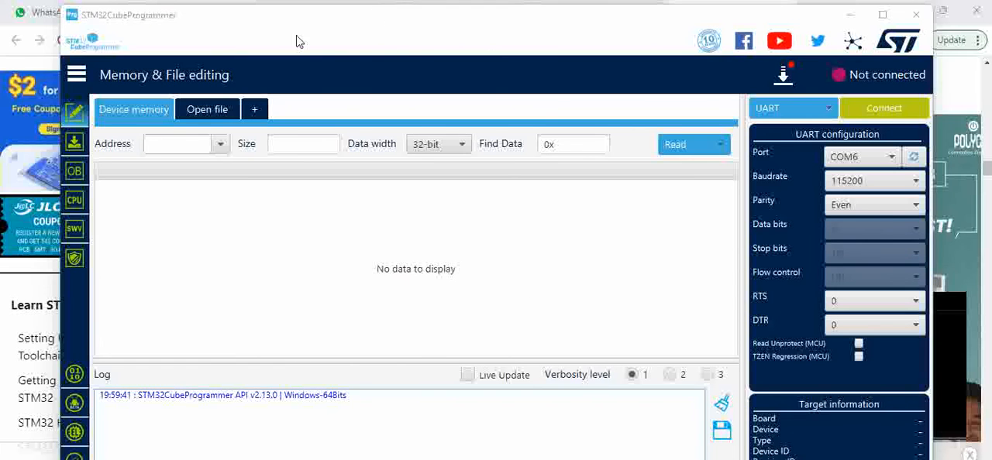
{"action": "mouse_move", "coordinate": [289, 33]}
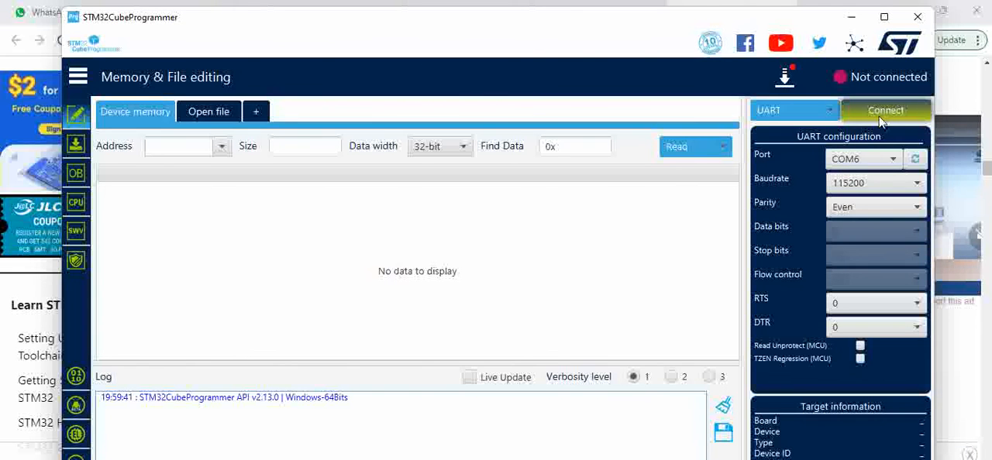
Connect to the STM32F1 over UART, dismissing the activation error and retrying after a board reset.
{"action": "left_click", "coordinate": [885, 110]}
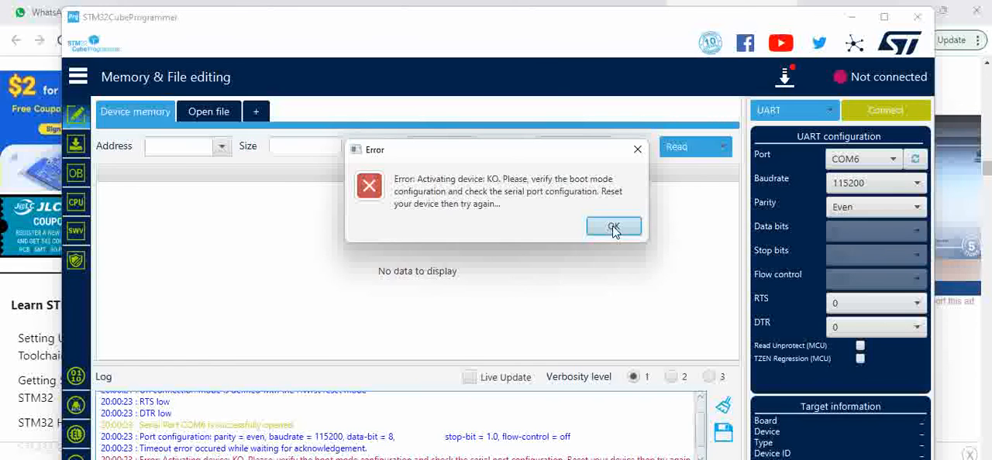
{"action": "left_click", "coordinate": [613, 226]}
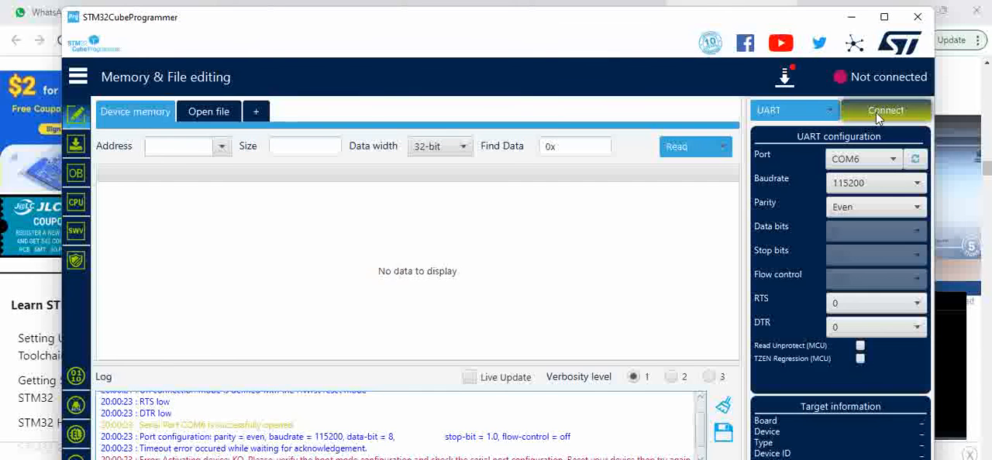
{"action": "left_click", "coordinate": [885, 110]}
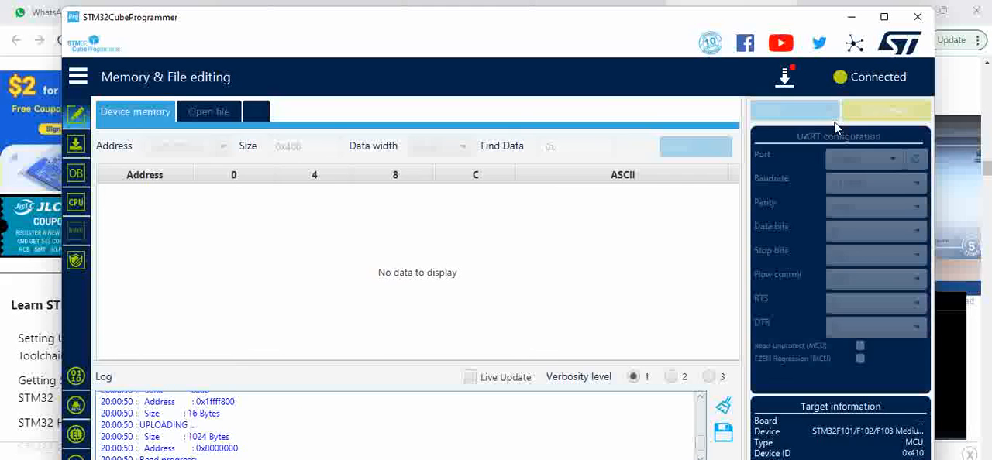
Go to Erasing & Programming and browse to the Debug folder for Blinky-led1.elf.
{"action": "left_click", "coordinate": [693, 147]}
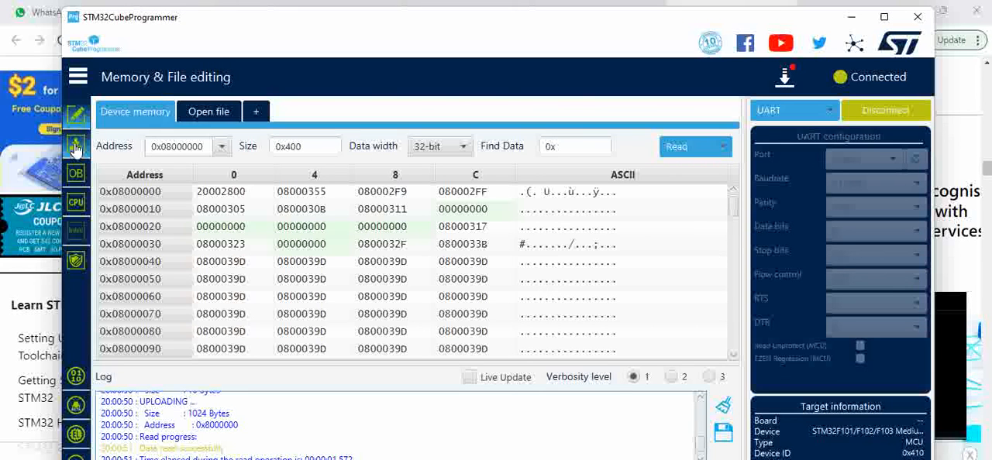
{"action": "mouse_move", "coordinate": [276, 133]}
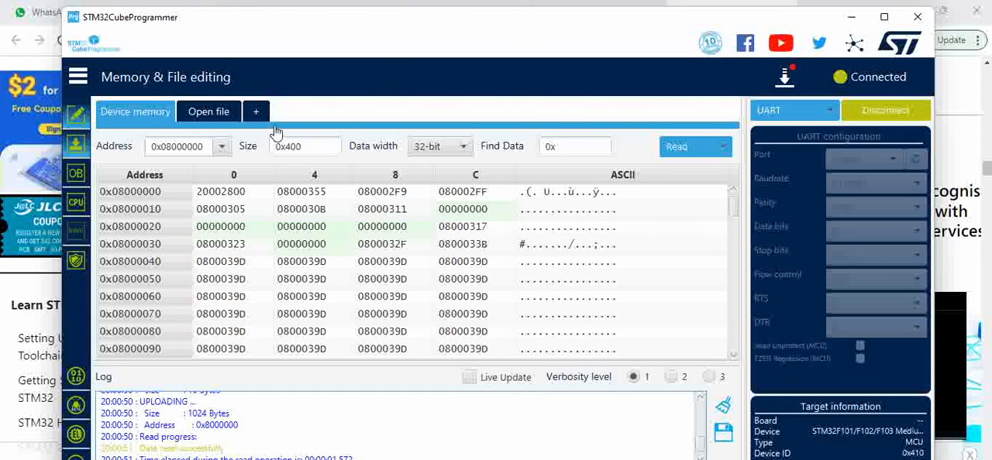
{"action": "left_click", "coordinate": [76, 145]}
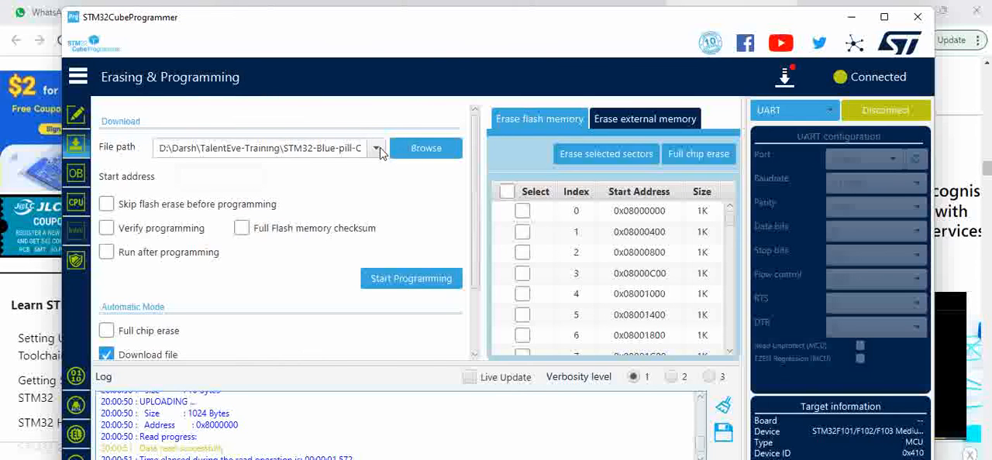
{"action": "left_click", "coordinate": [425, 148]}
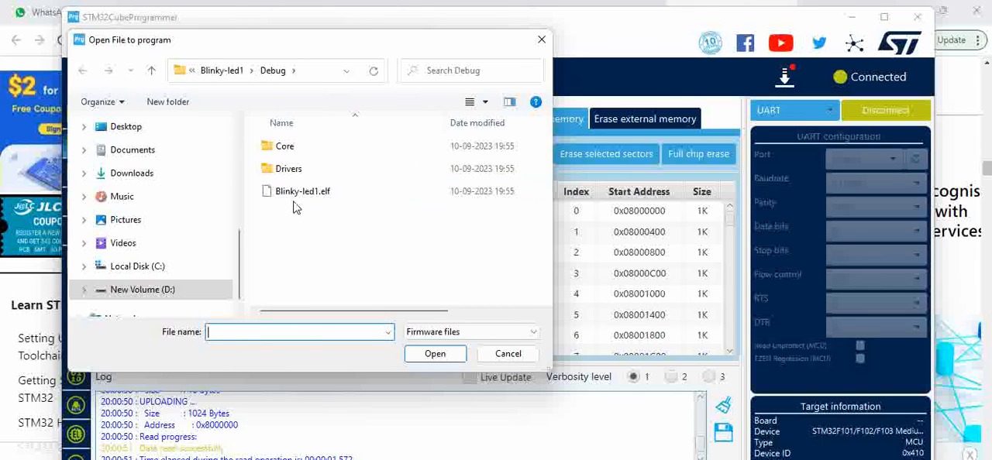
{"action": "mouse_move", "coordinate": [303, 190]}
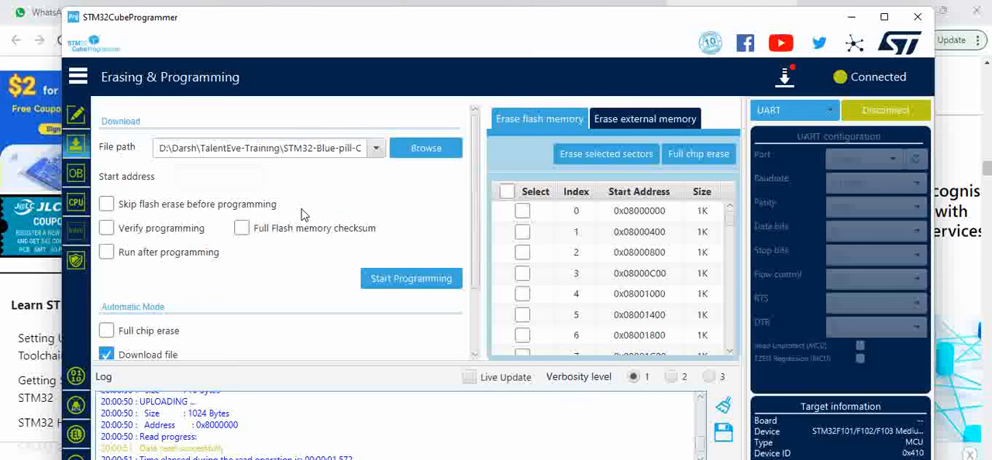
{"action": "mouse_move", "coordinate": [528, 217]}
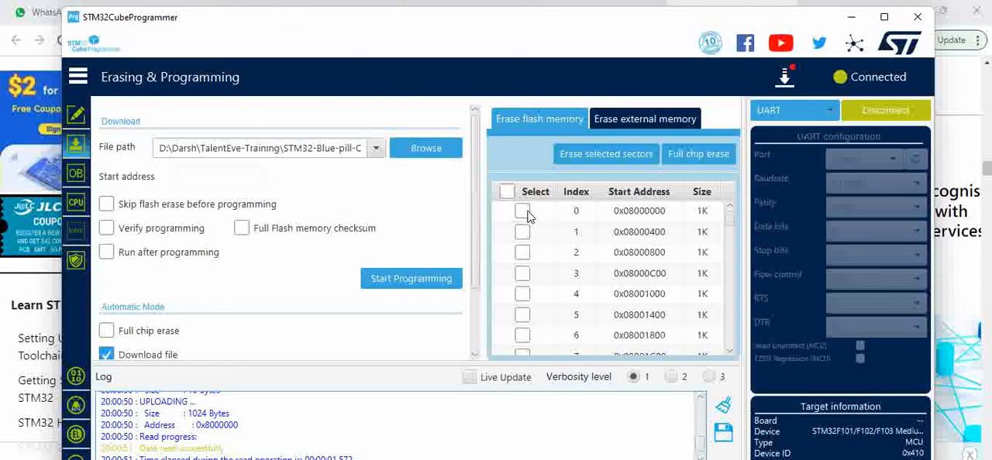
{"action": "mouse_move", "coordinate": [528, 231]}
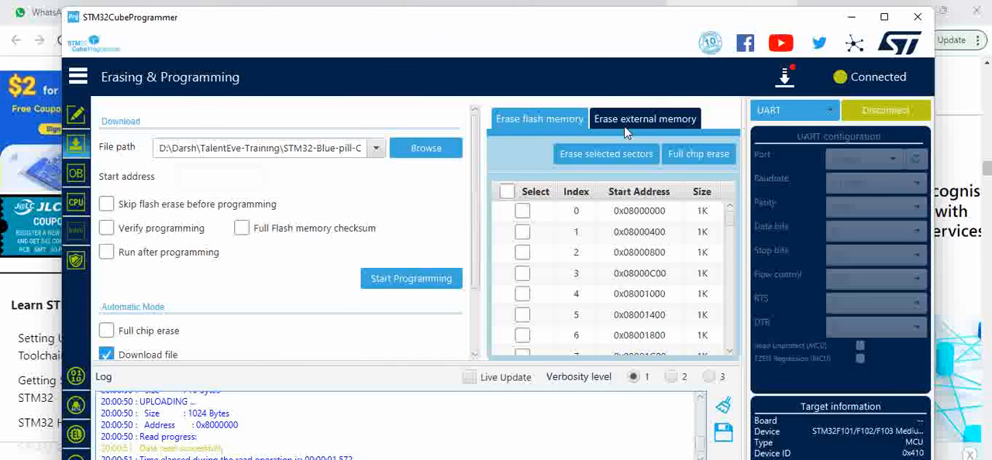
{"action": "mouse_move", "coordinate": [115, 228]}
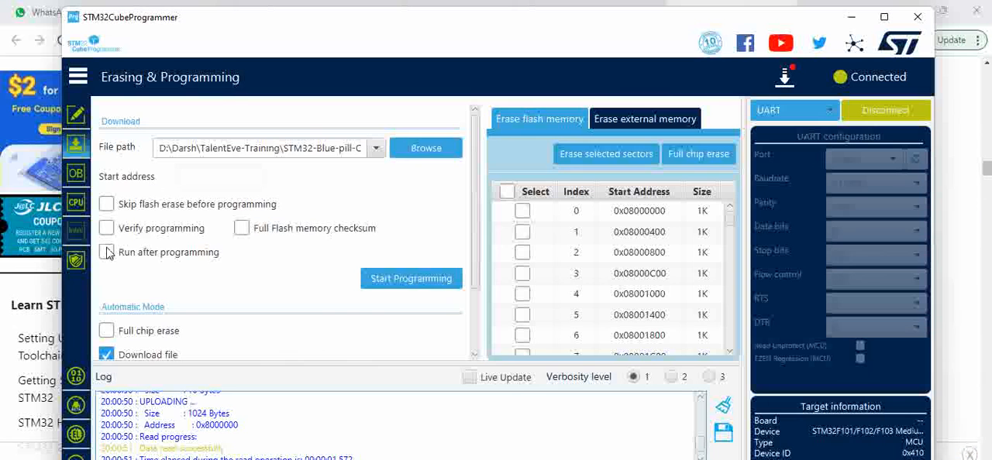
Enable Verify programming and Run after programming, then start programming Blinky-led1.elf.
{"action": "left_click", "coordinate": [106, 228]}
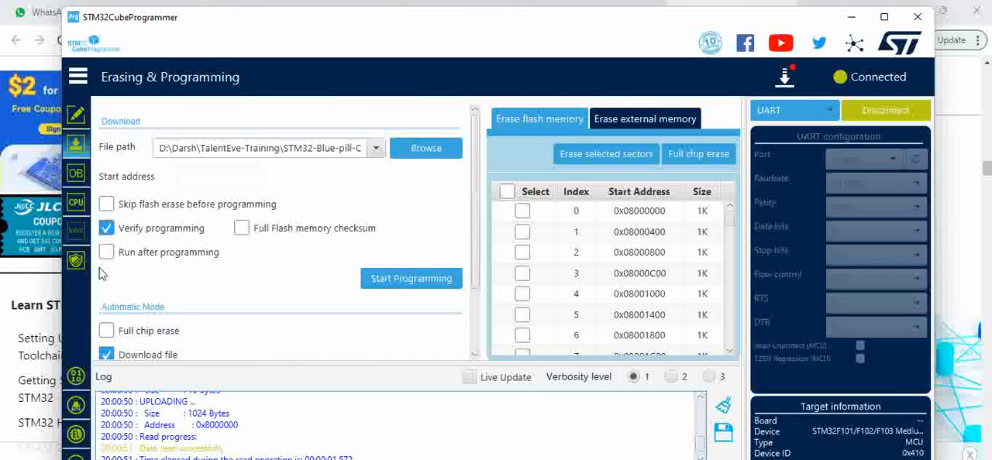
{"action": "left_click", "coordinate": [106, 252]}
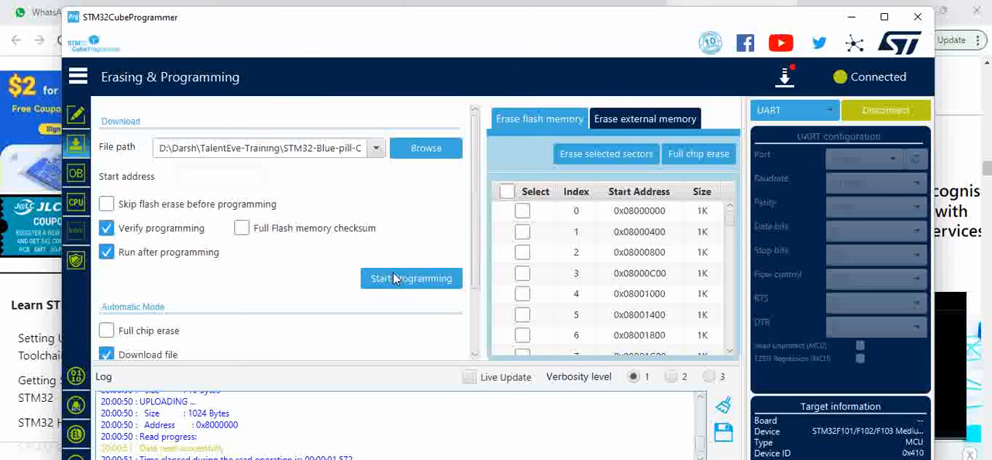
{"action": "left_click", "coordinate": [411, 279]}
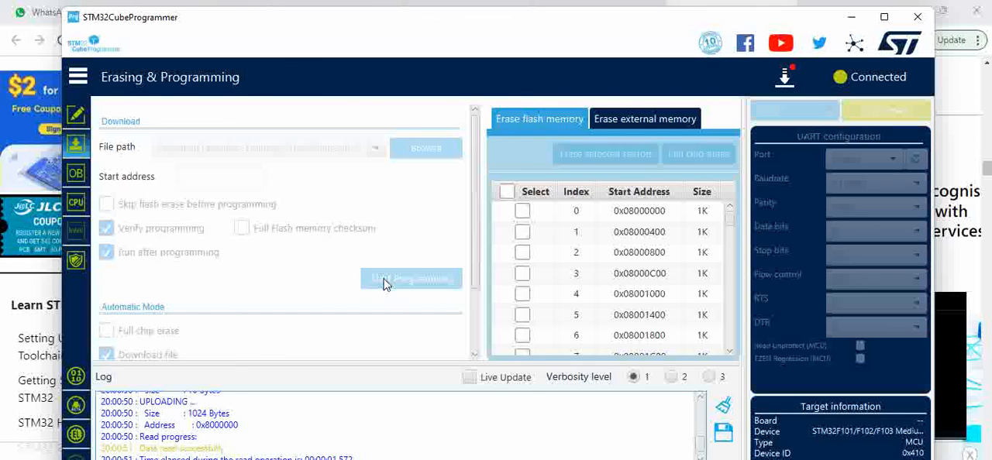
{"action": "left_click", "coordinate": [411, 280]}
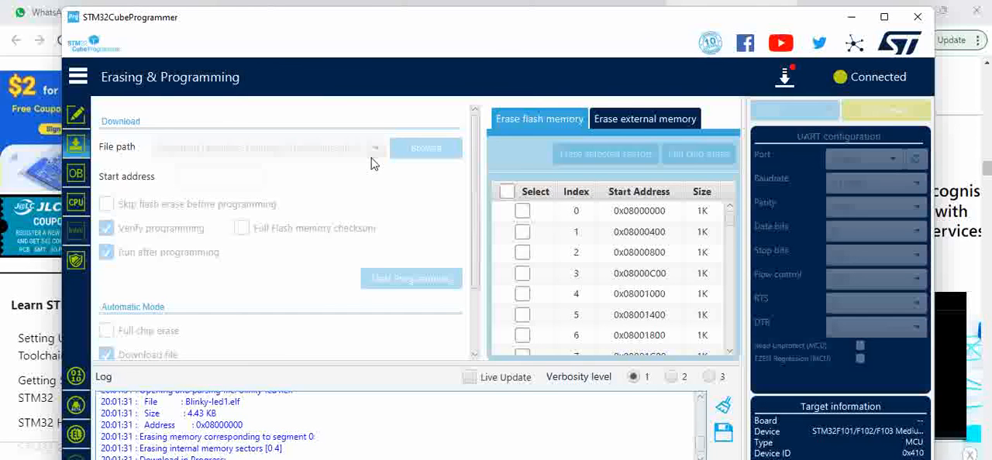
{"action": "left_click", "coordinate": [411, 278]}
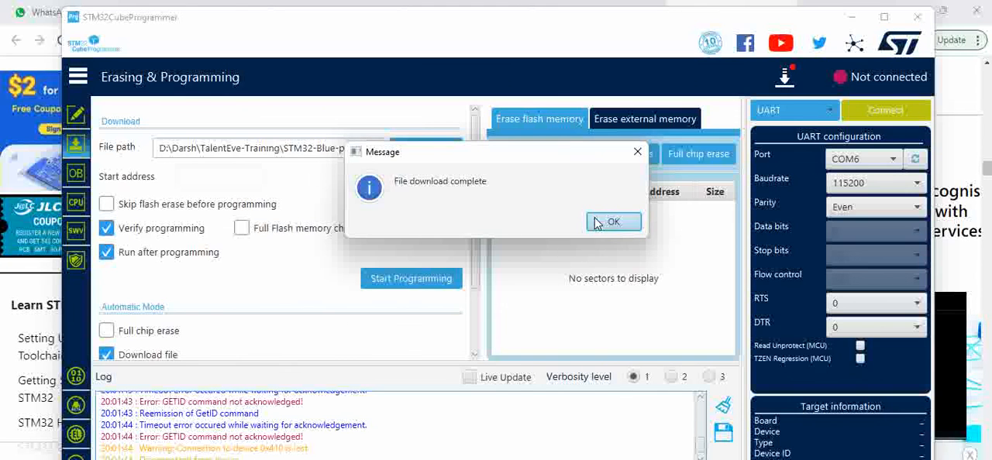
Acknowledge the File download complete message.
{"action": "left_click", "coordinate": [613, 222]}
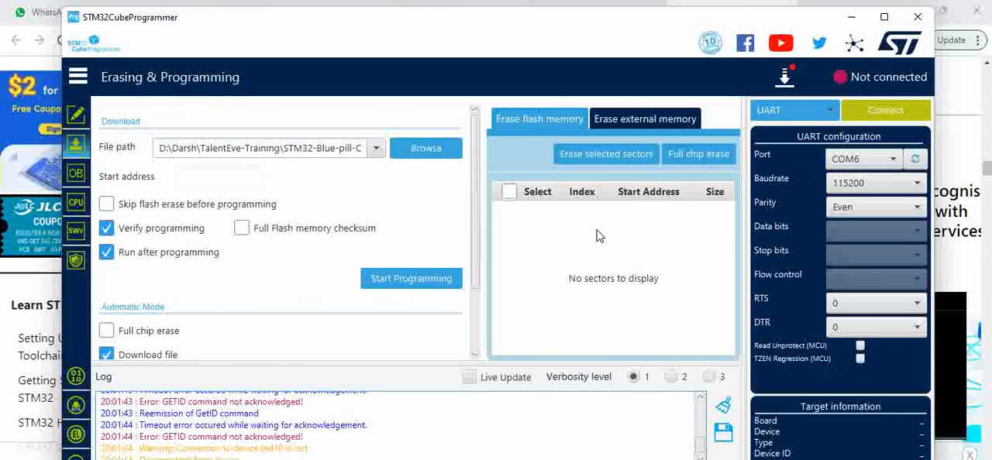
{"action": "mouse_move", "coordinate": [899, 102]}
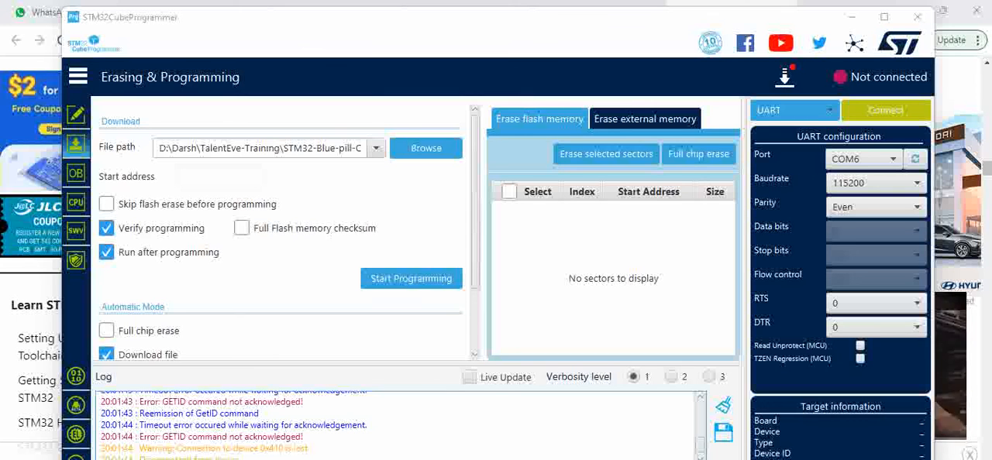
{"action": "mouse_move", "coordinate": [339, 365]}
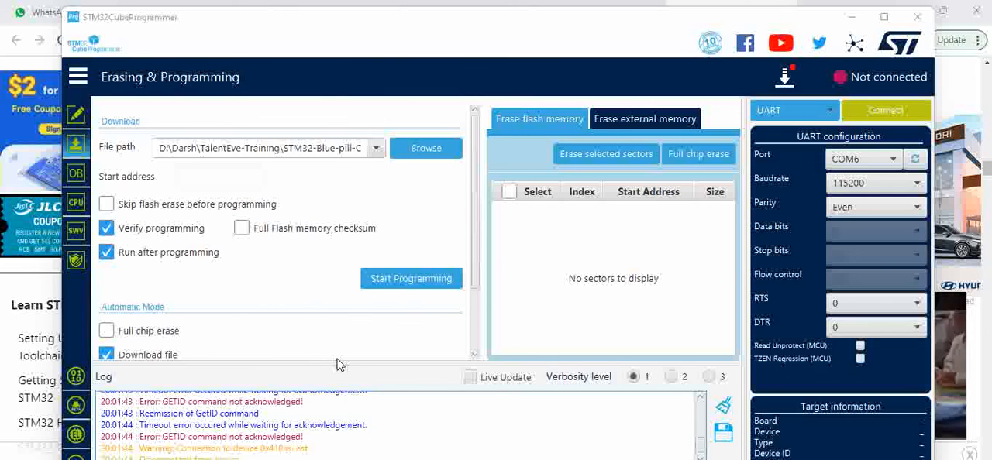